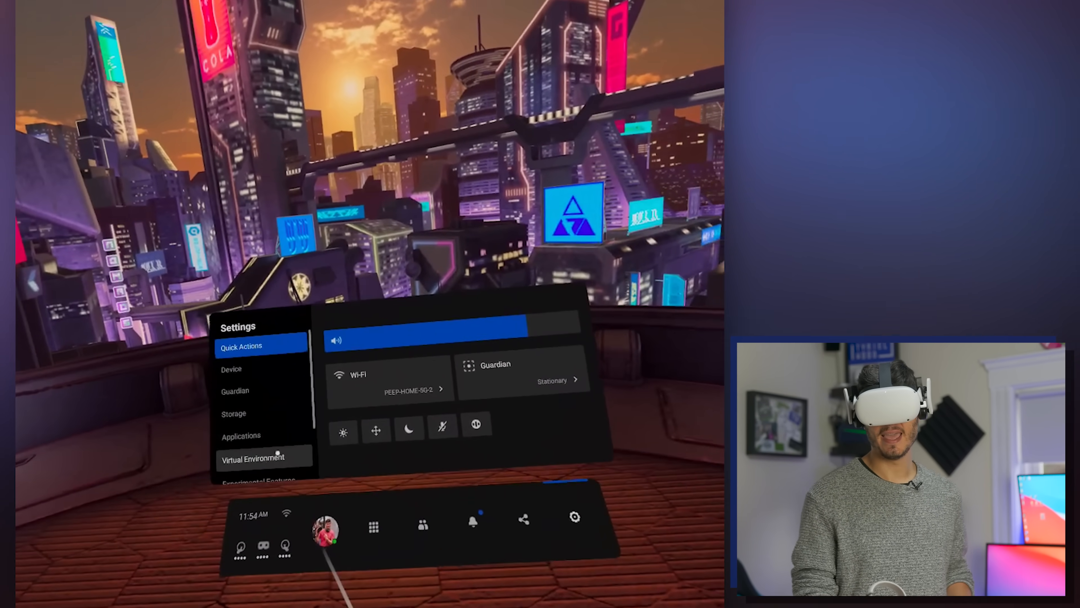
# Step: In Virtual Environment settings, apply Classic Home, then switch back to Cyber City
pyautogui.click(253, 457)
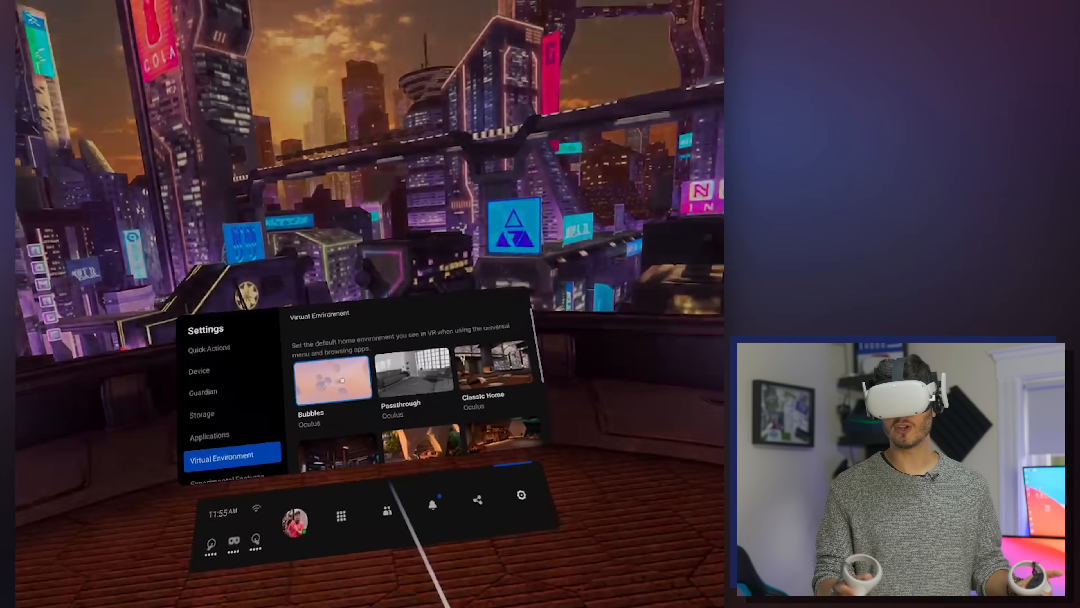
pyautogui.click(332, 380)
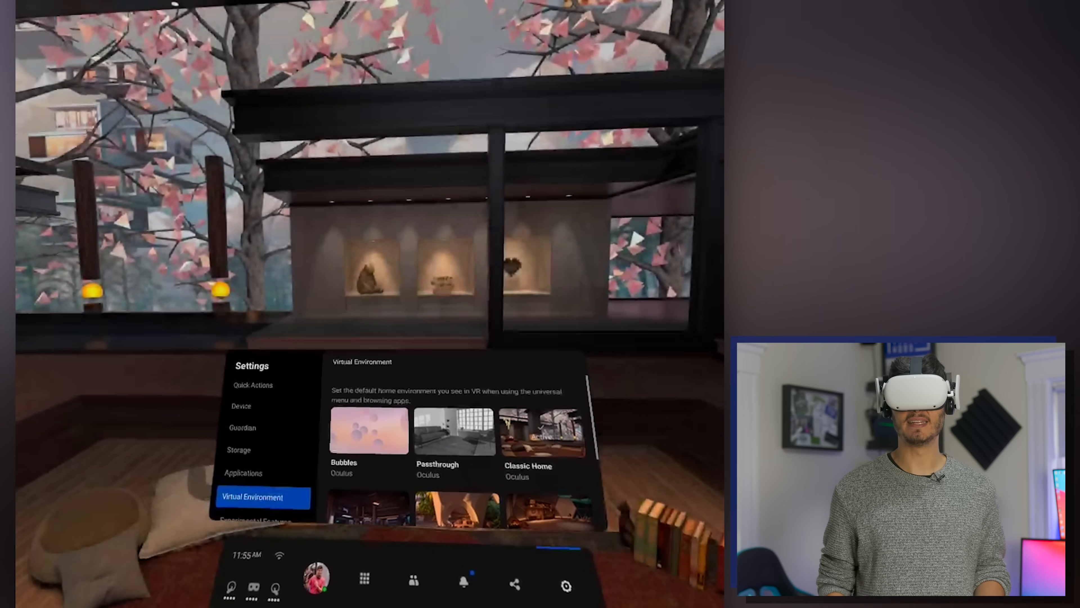
pyautogui.click(541, 433)
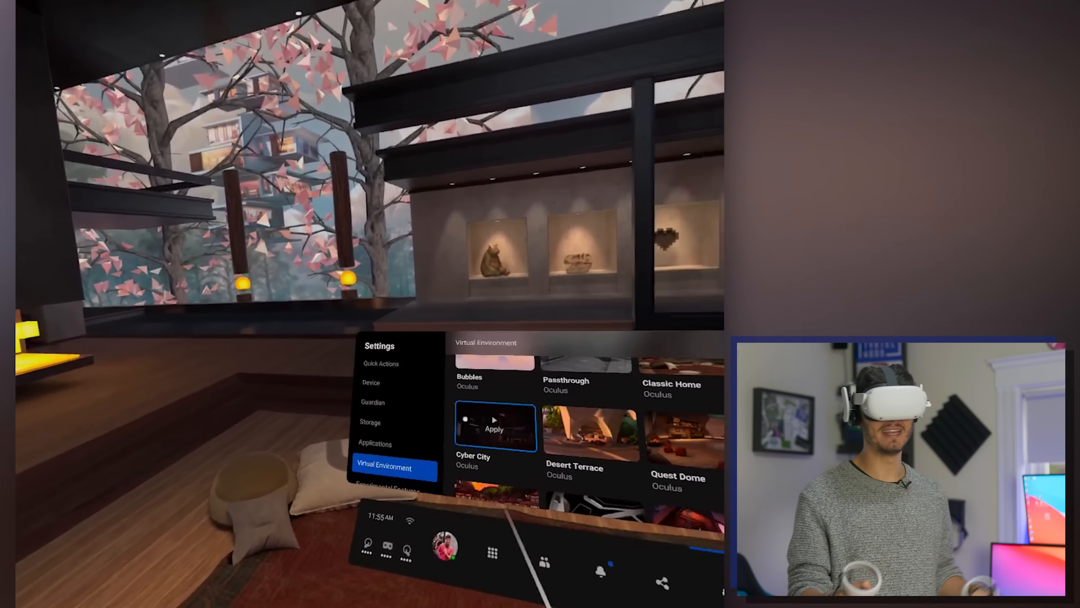
pyautogui.click(494, 429)
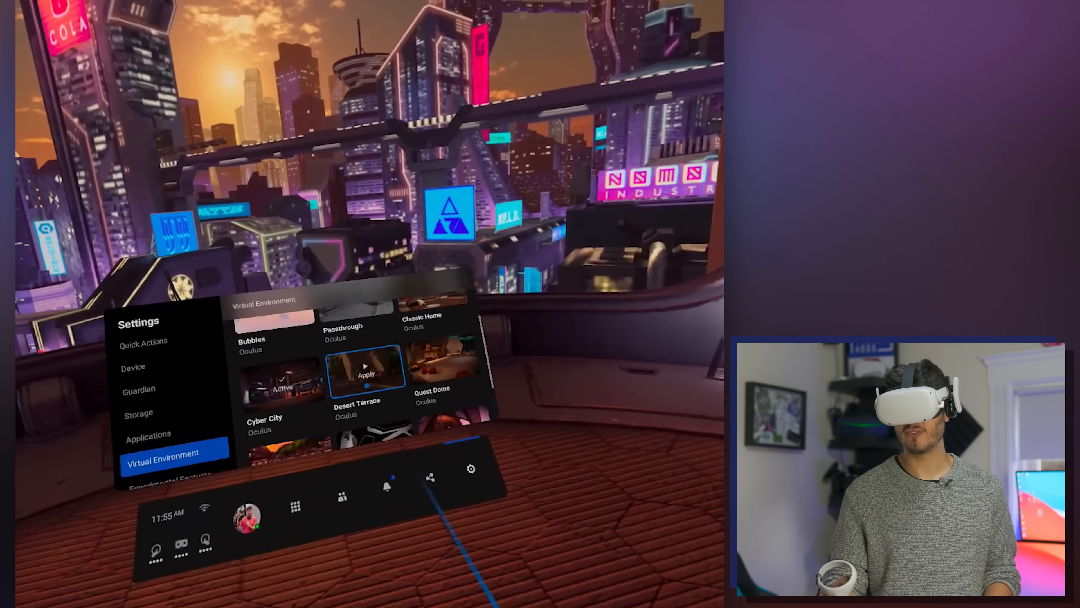
# Step: Try another environment and Space Station, then reapply Cyber City as the home environment
pyautogui.click(366, 375)
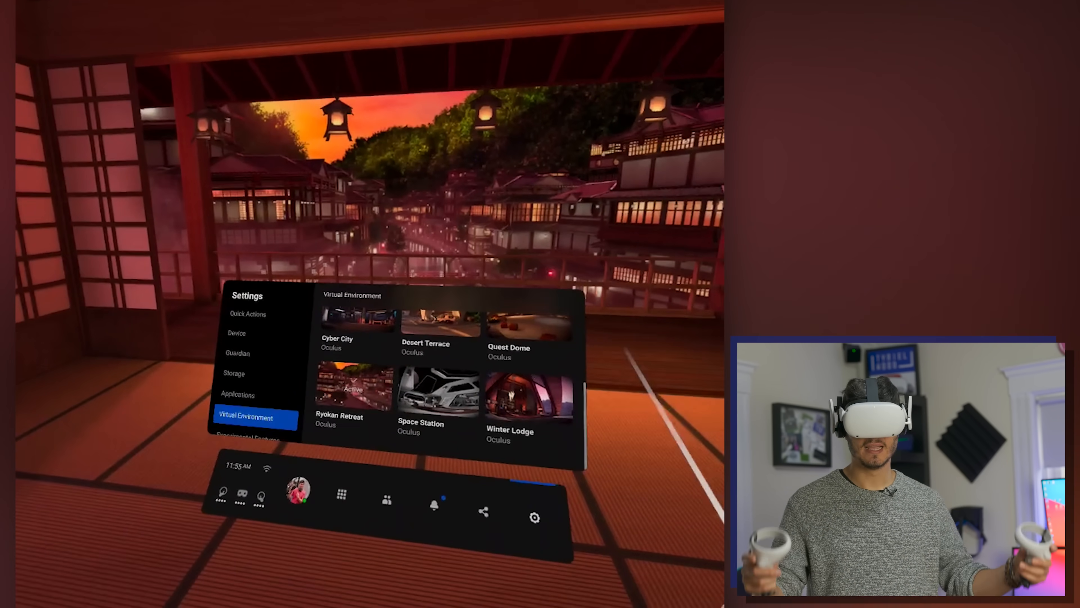
pyautogui.click(439, 393)
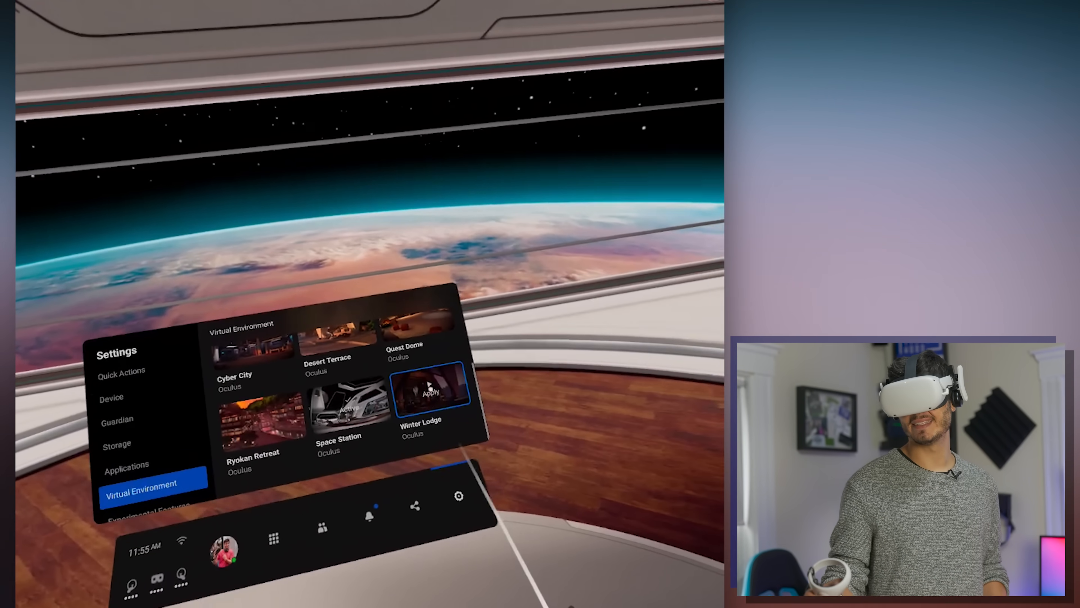
pyautogui.click(432, 388)
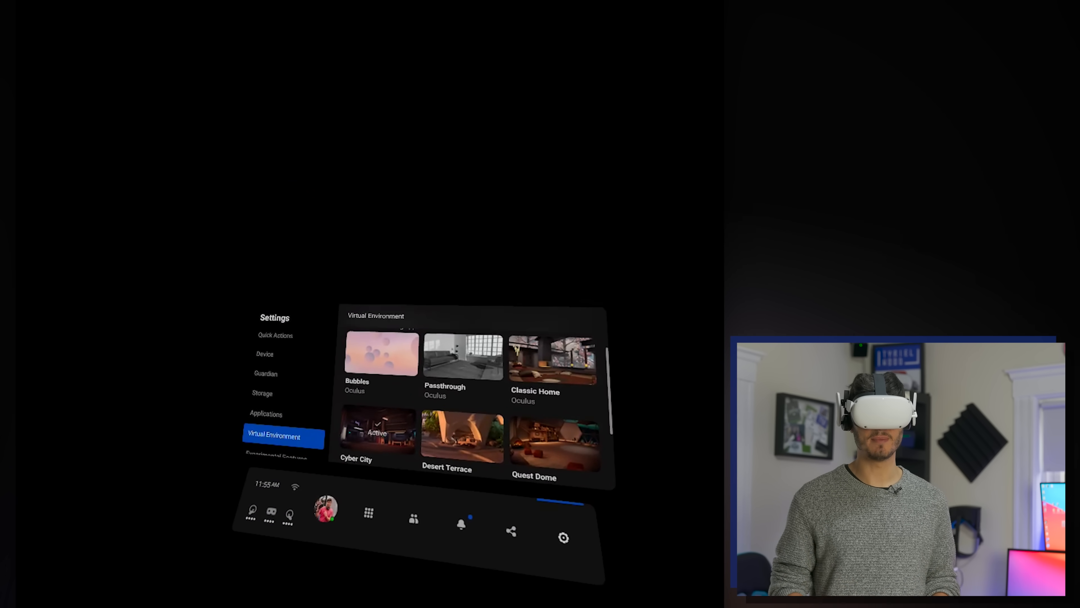
pyautogui.click(378, 433)
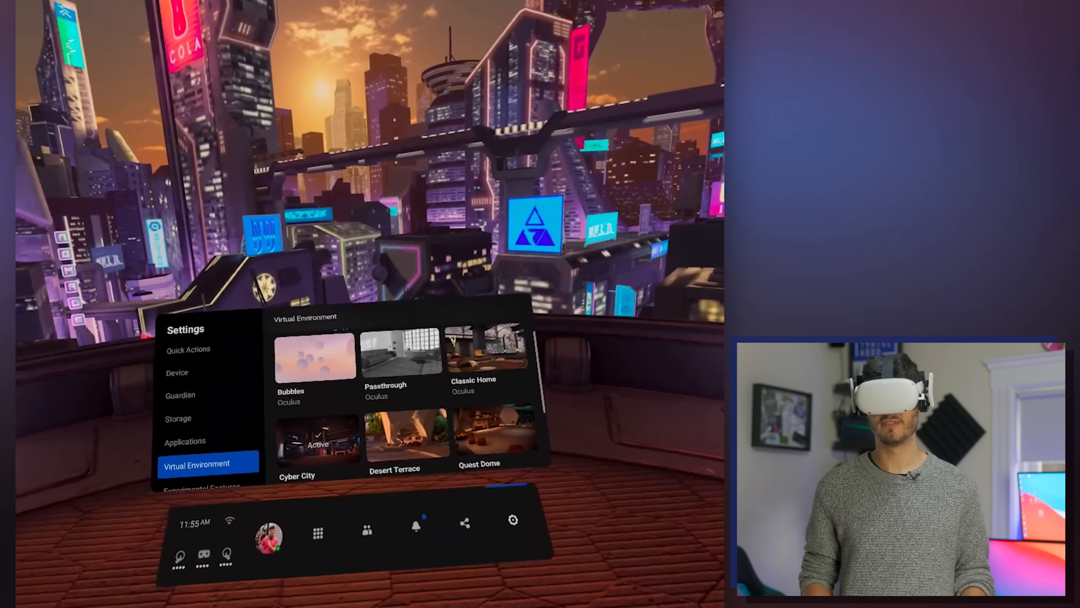
# Step: Dismiss the Settings panel and bring up the Profile panel with friends and the apps library
pyautogui.click(317, 533)
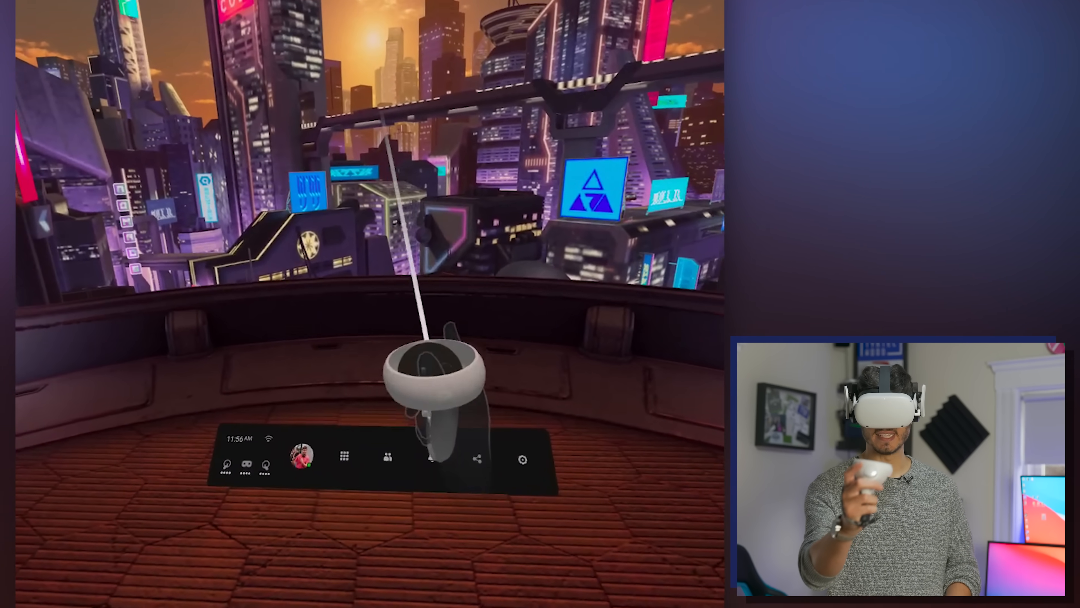
pyautogui.click(344, 455)
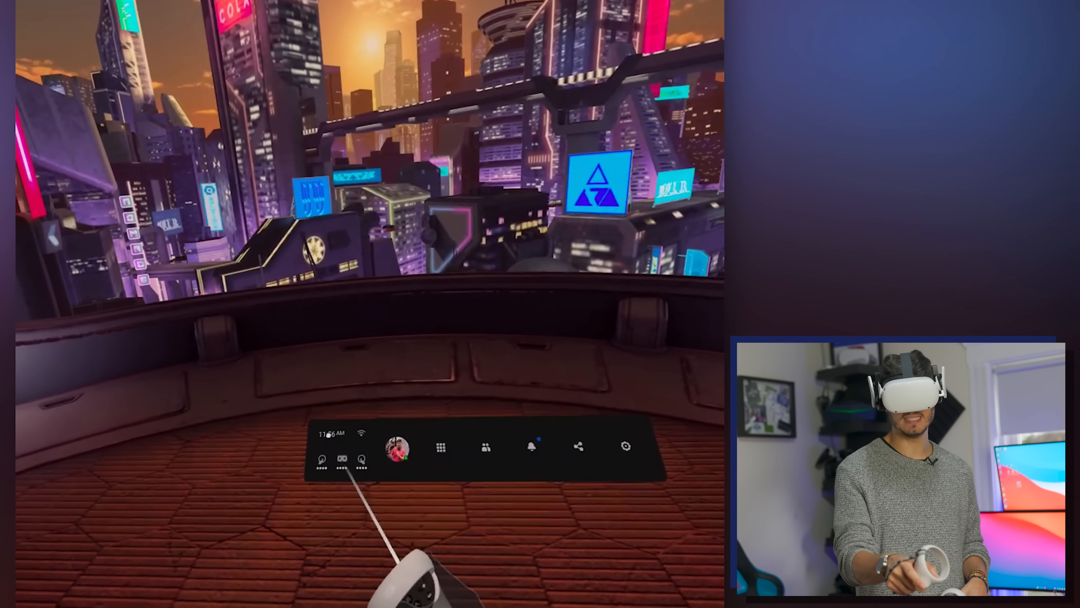
pyautogui.click(396, 445)
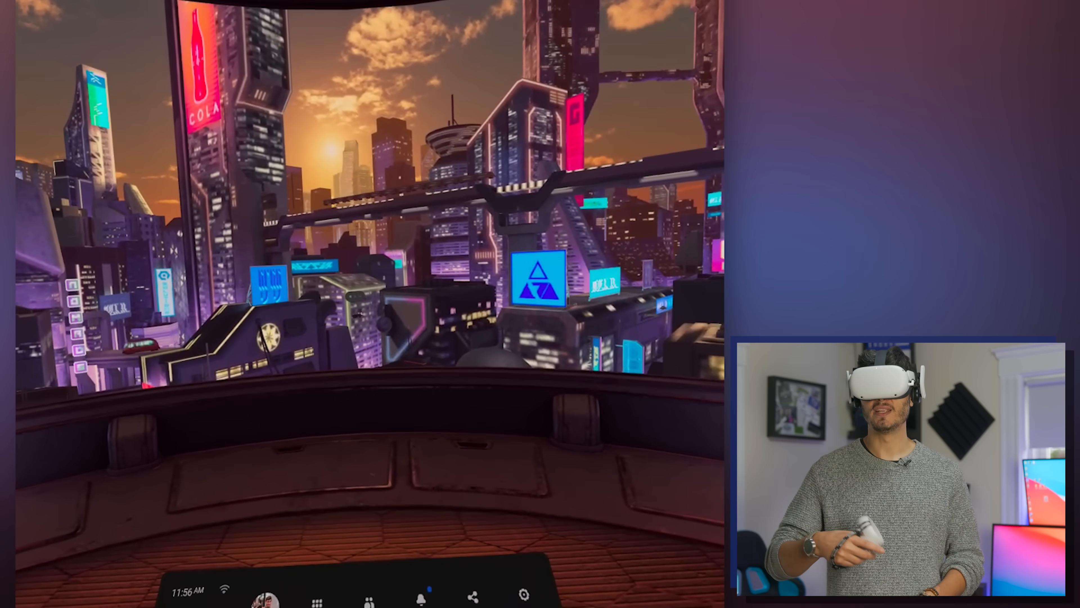
pyautogui.click(266, 595)
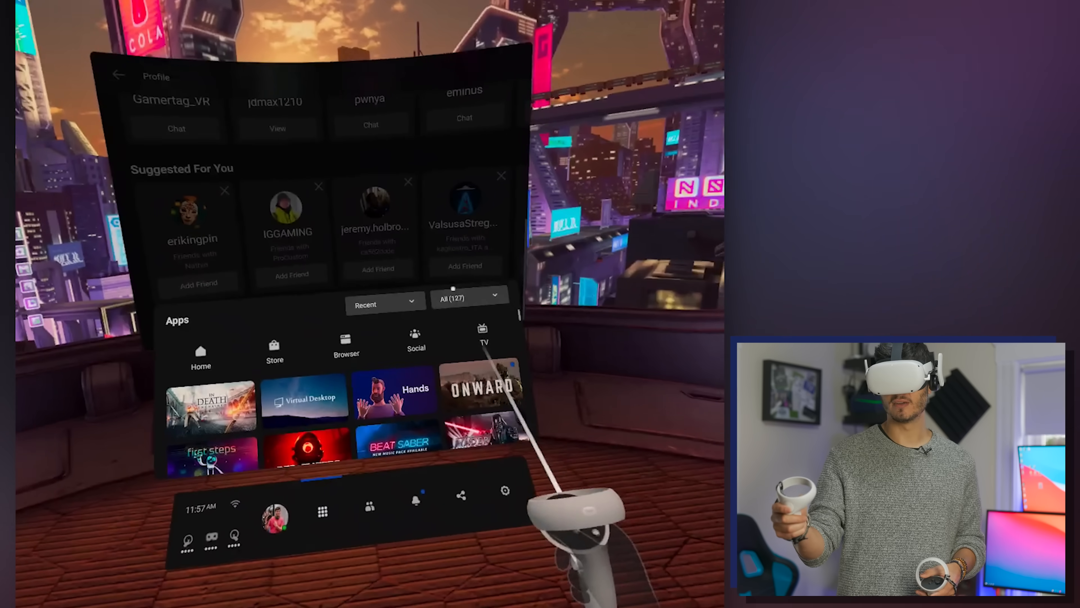
# Step: Filter the app library to Installed, back to All, then go to the Home hub
pyautogui.click(469, 297)
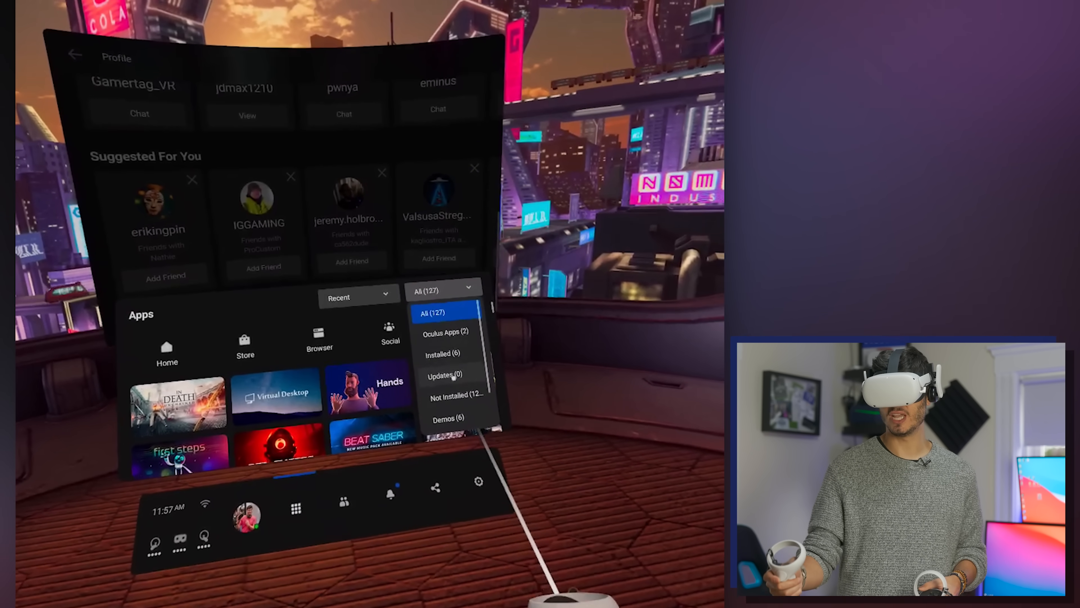
pyautogui.click(443, 353)
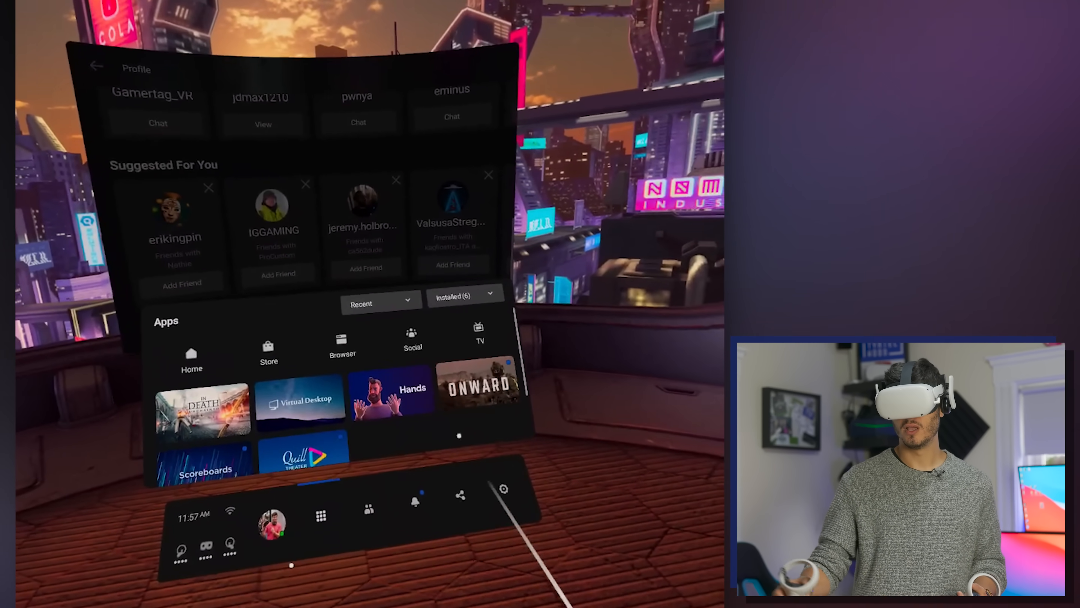
pyautogui.click(464, 295)
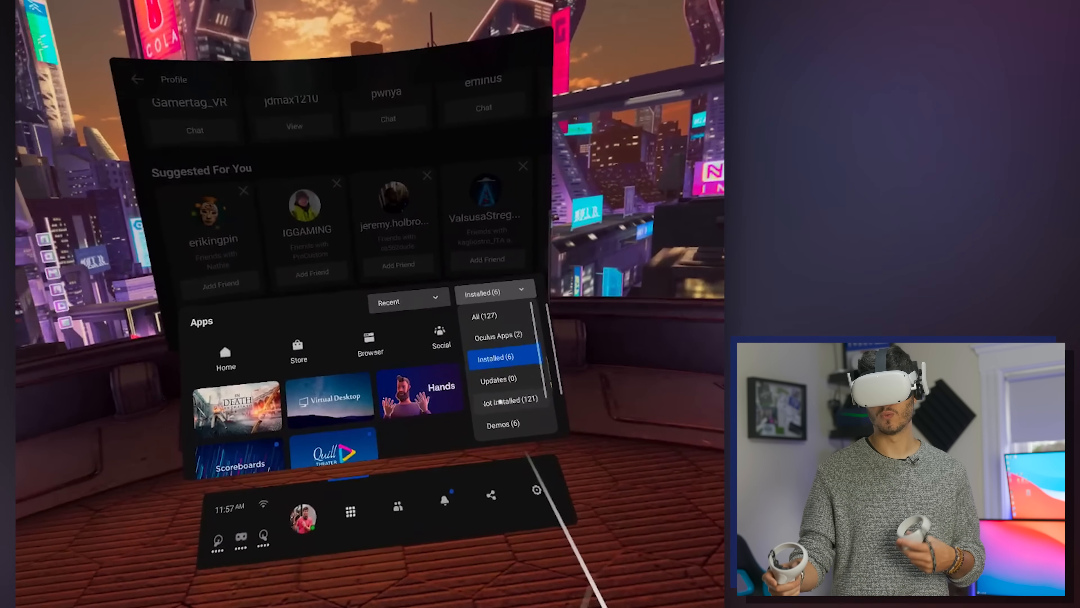
pyautogui.click(484, 316)
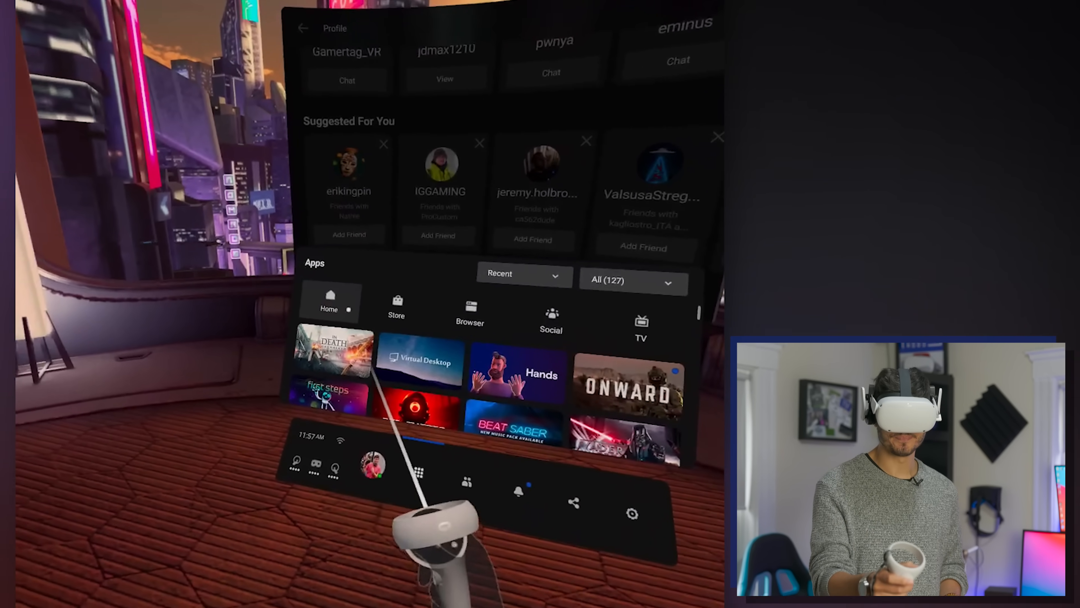
pyautogui.click(329, 301)
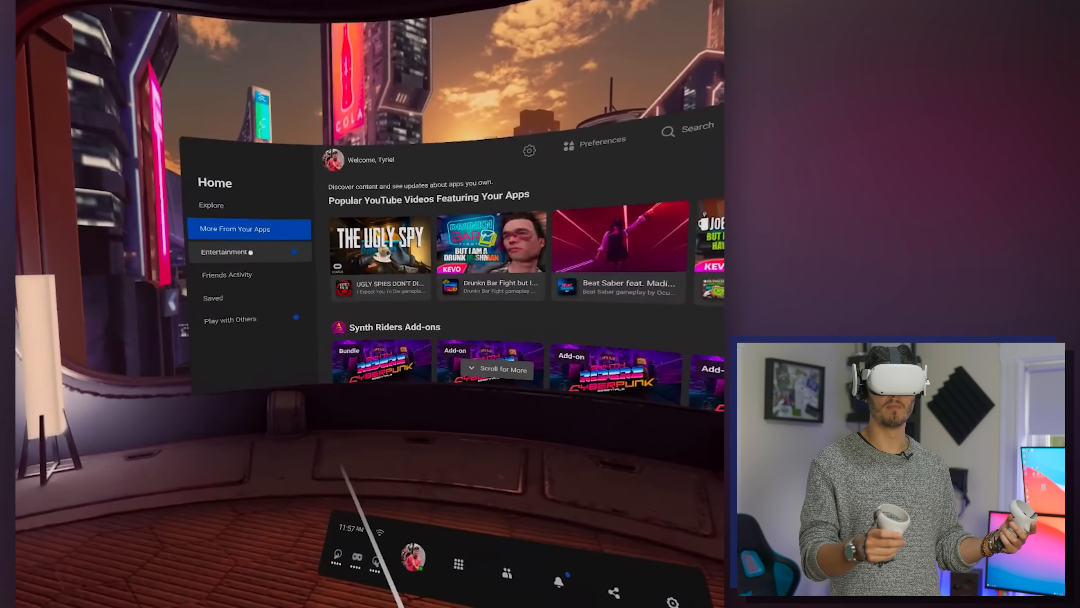
# Step: View Home's Friends Activity section and bring the app library up in front of it
pyautogui.click(224, 252)
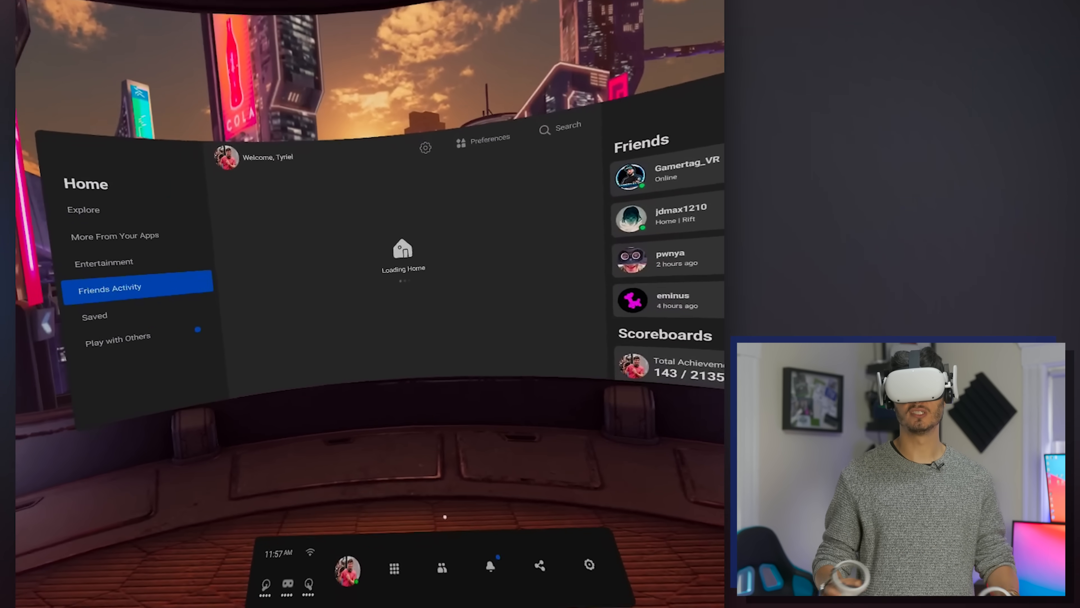
pyautogui.click(393, 567)
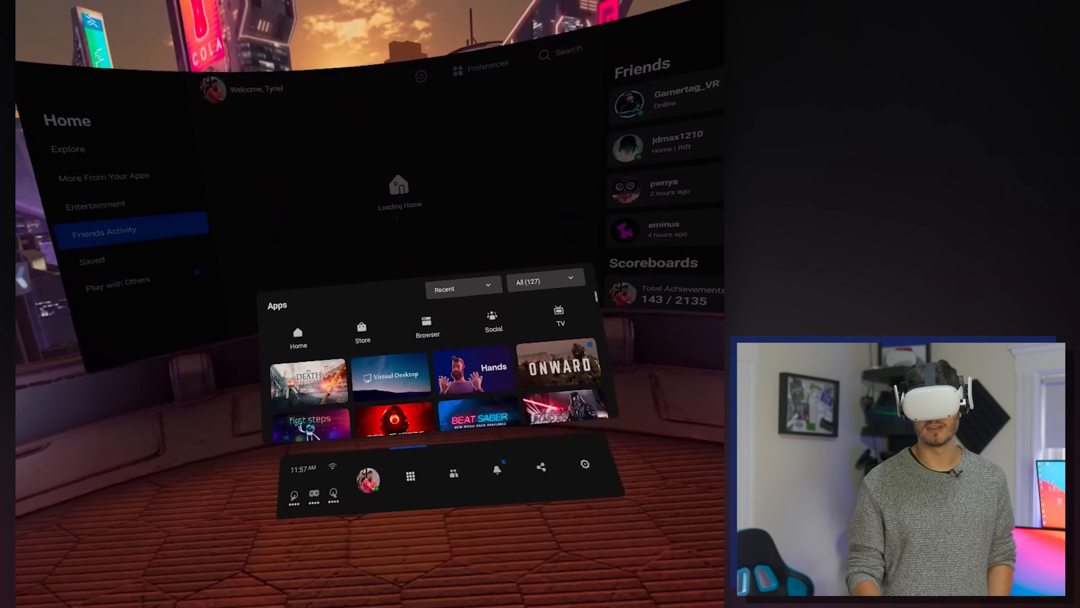
# Step: Browse the Store's Top Charts, New Releases and Wishlist, then launch the Oculus Browser
pyautogui.click(361, 331)
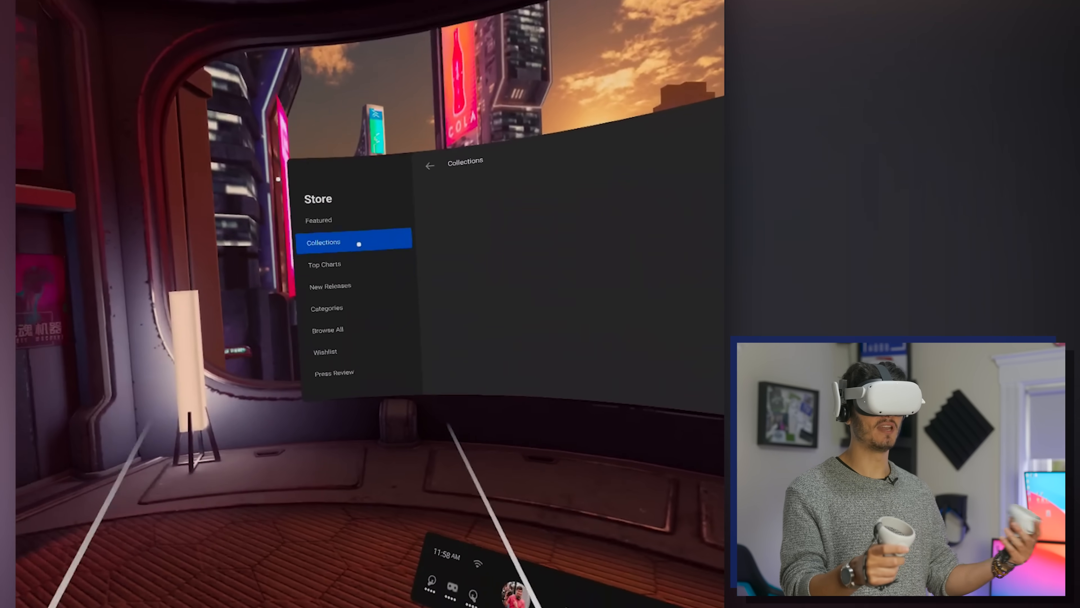
pyautogui.click(324, 264)
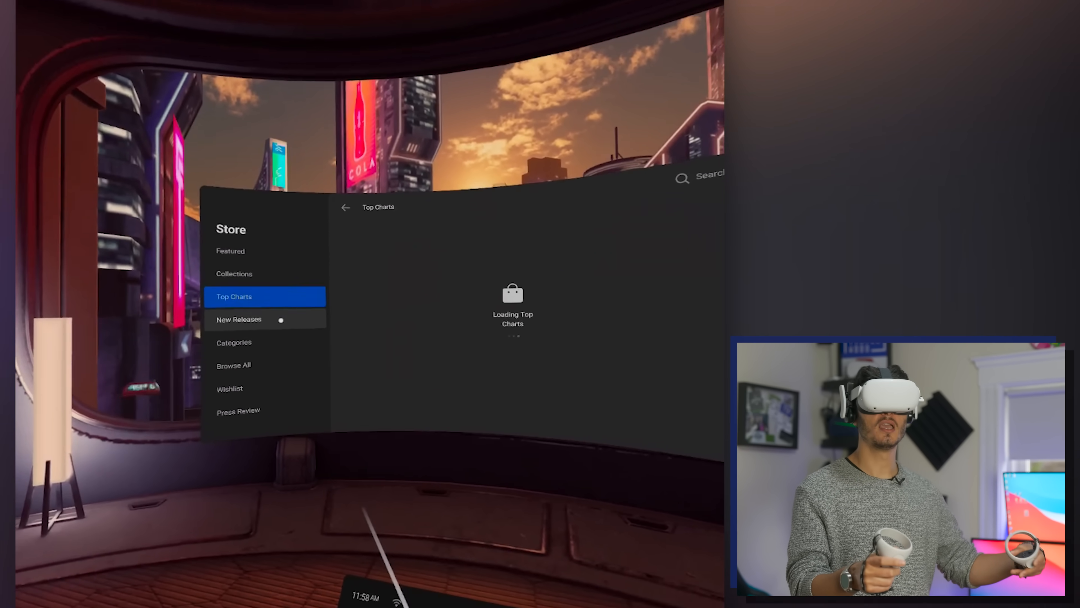
pyautogui.click(239, 319)
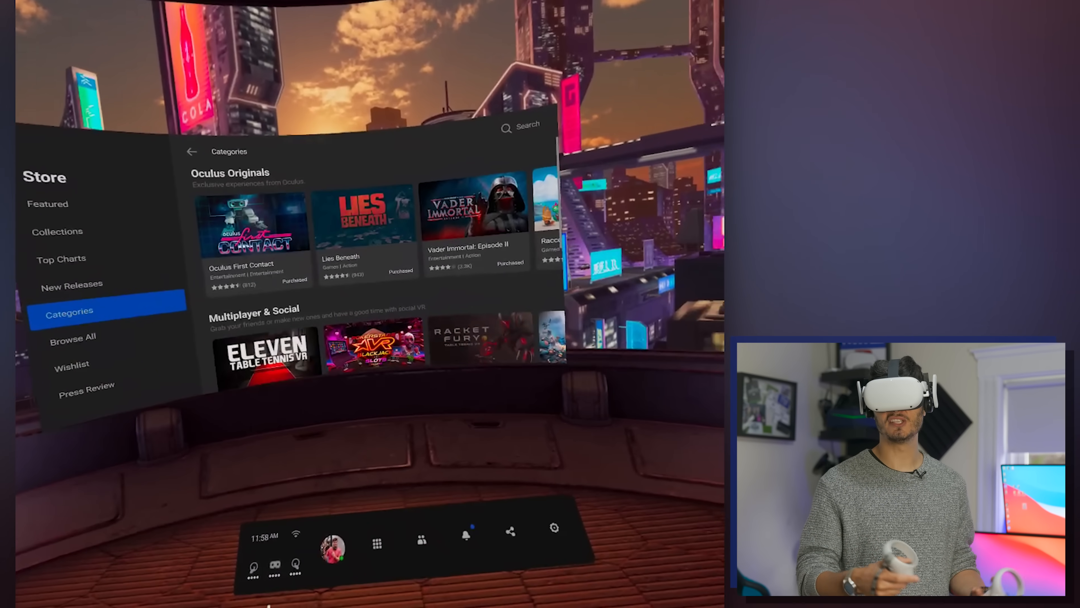
pyautogui.click(72, 364)
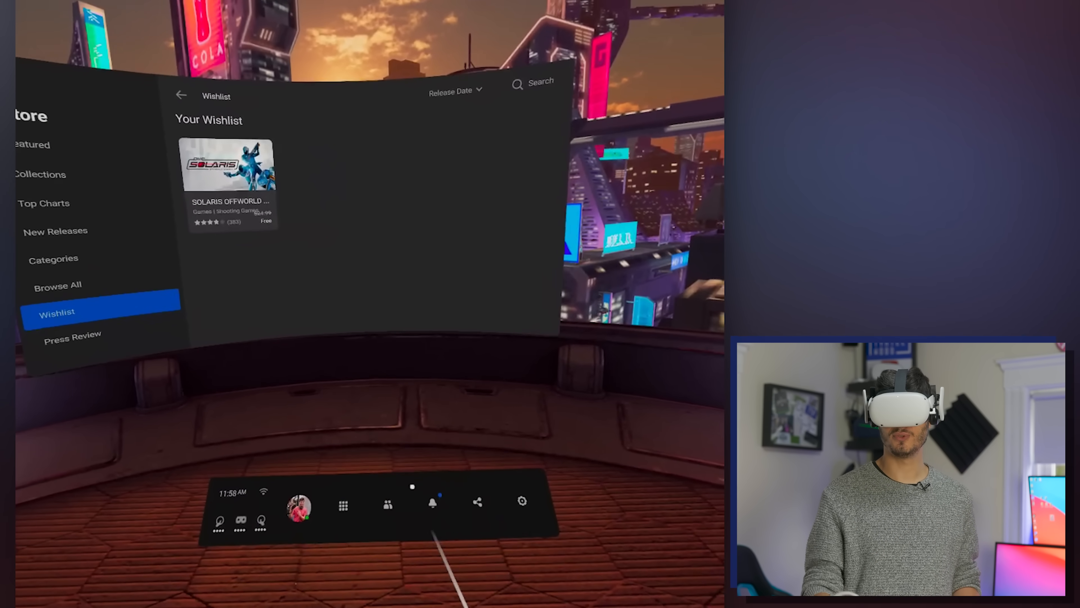
pyautogui.click(343, 504)
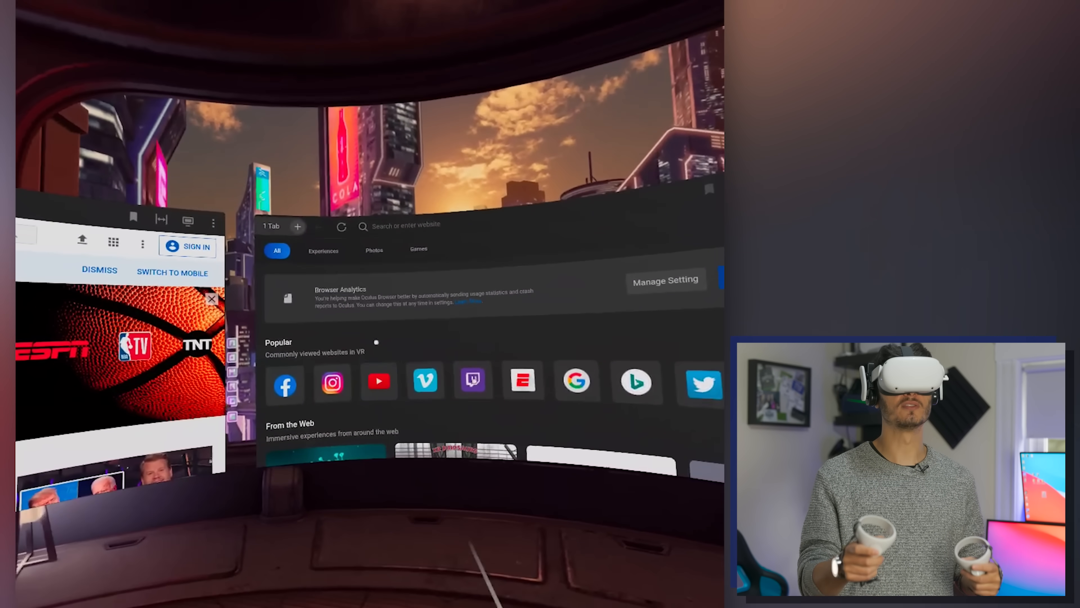
# Step: Add a second browser tab on the start page and bring up the apps library
pyautogui.click(378, 381)
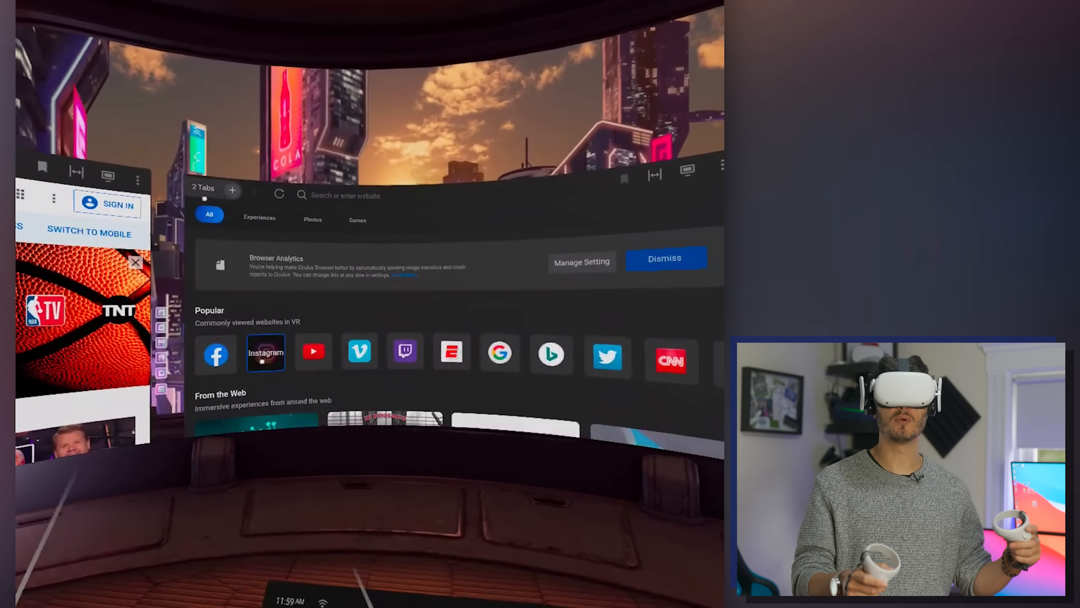
pyautogui.click(265, 352)
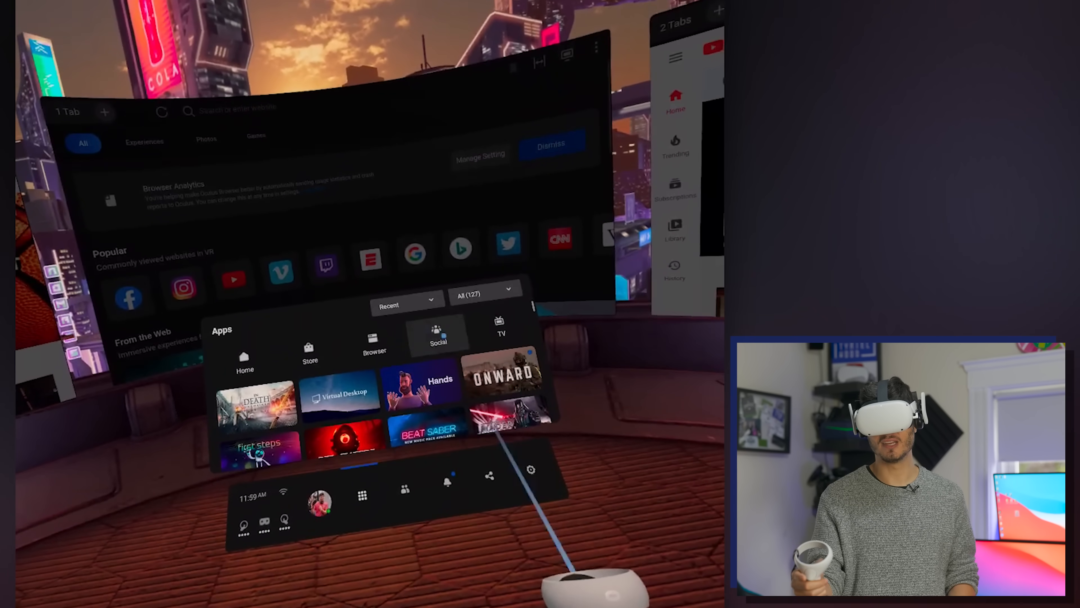
# Step: In the social hub, view a chat, the Friends list and All Events, scrolling through the events
pyautogui.click(404, 488)
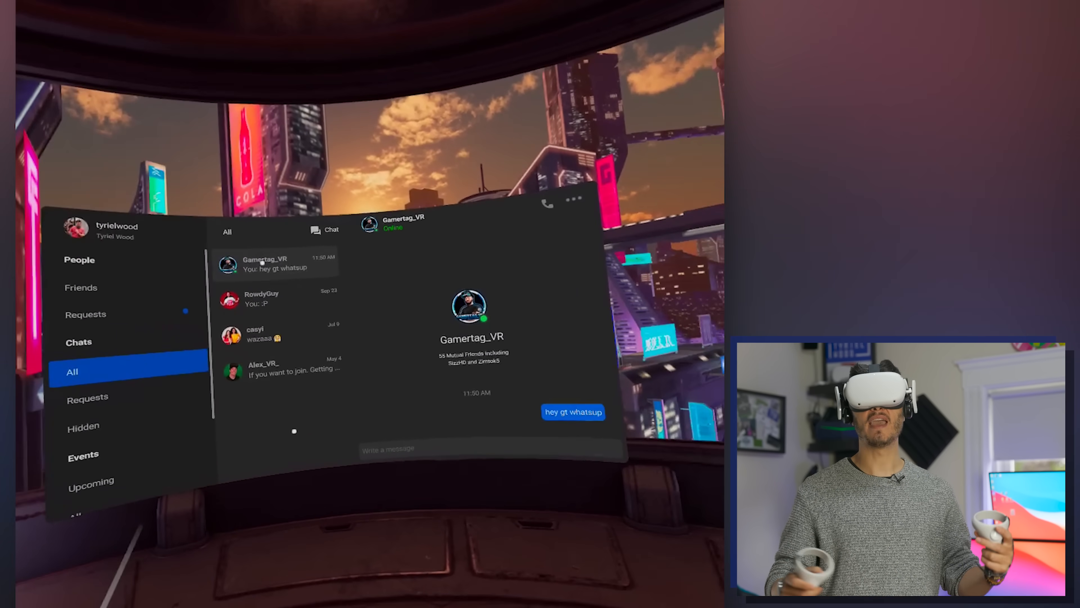
pyautogui.click(275, 298)
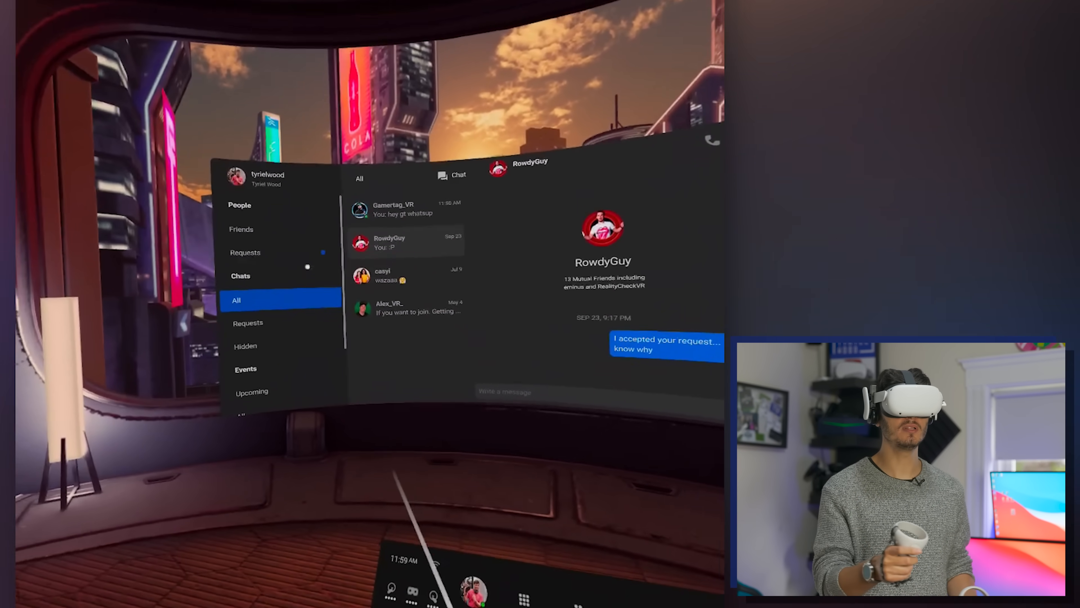
pyautogui.click(242, 229)
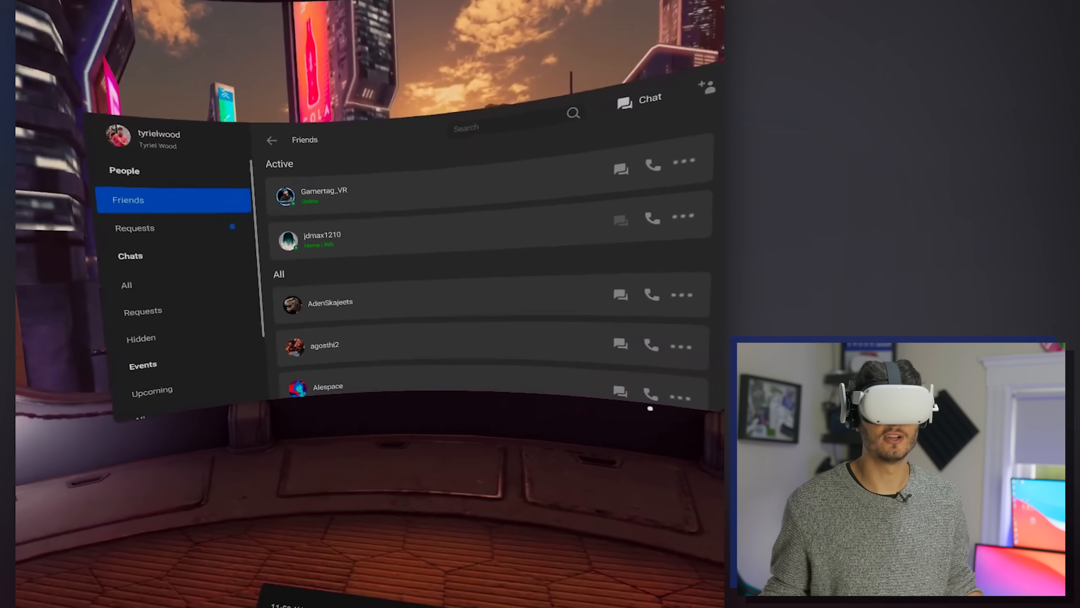
pyautogui.click(135, 227)
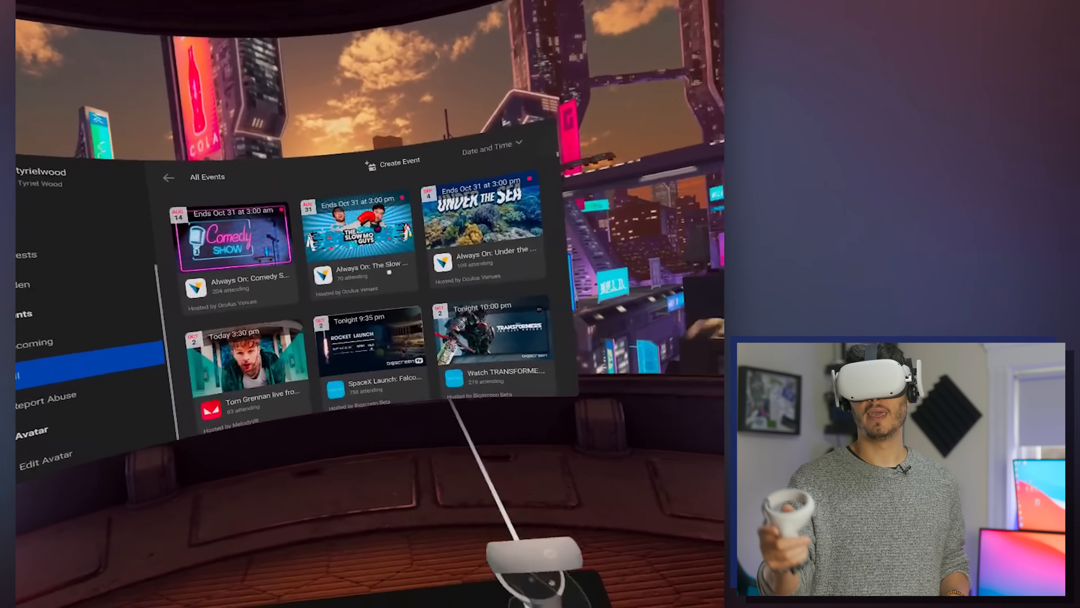
pyautogui.scroll(-3)
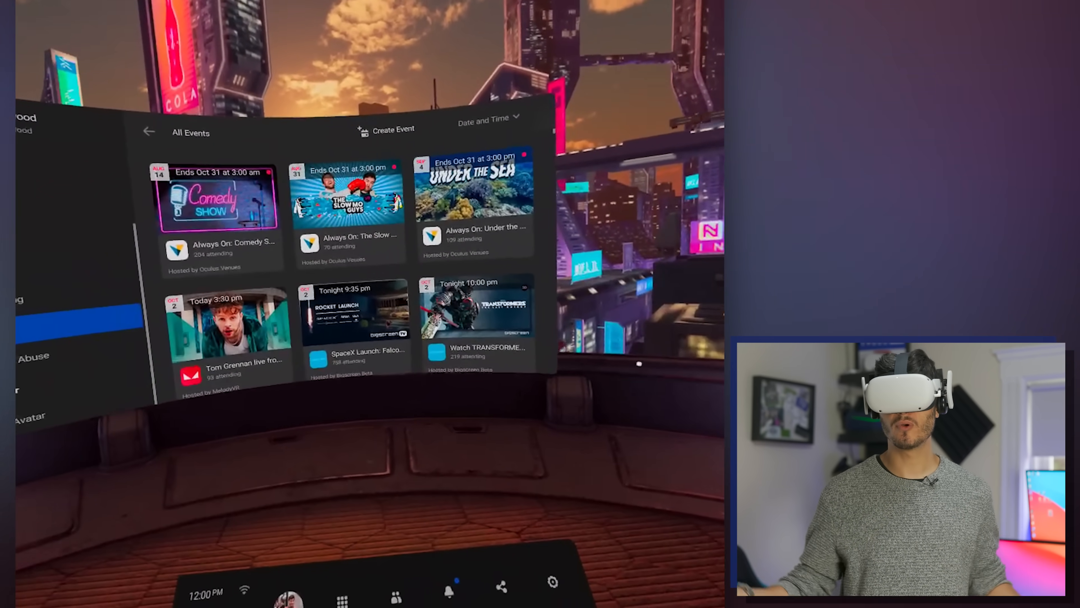
pyautogui.scroll(-3)
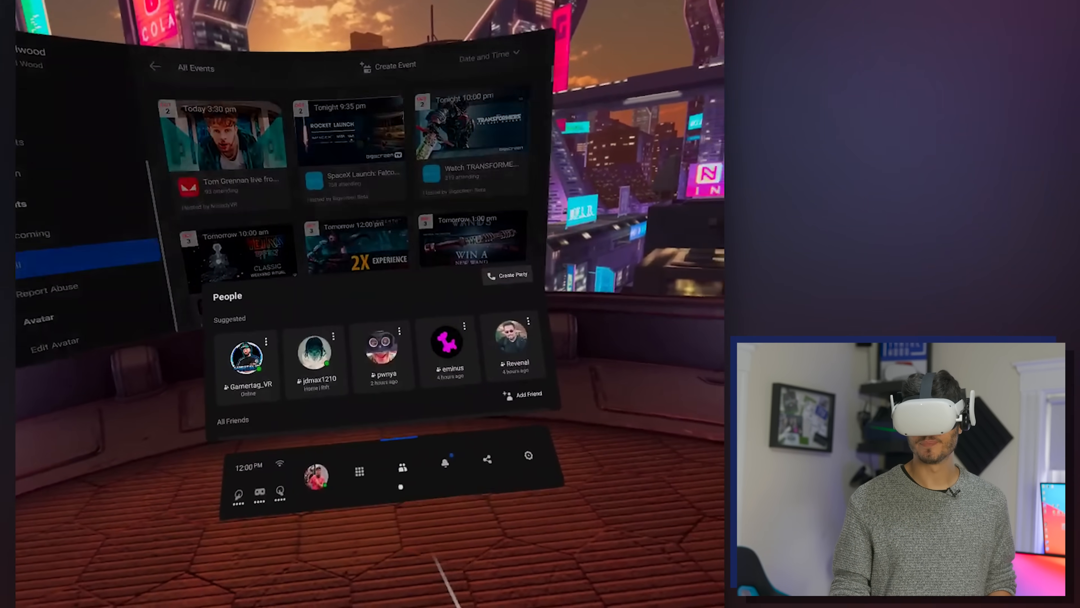
# Step: Launch the TV app from the library, scroll its Browse page and view Channels
pyautogui.click(358, 471)
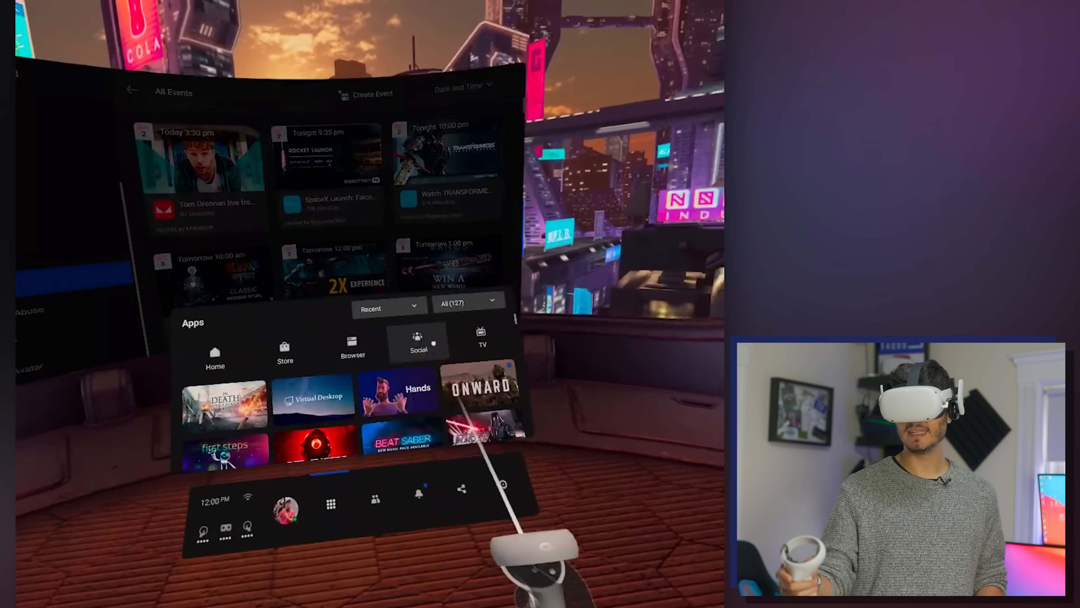
pyautogui.click(482, 344)
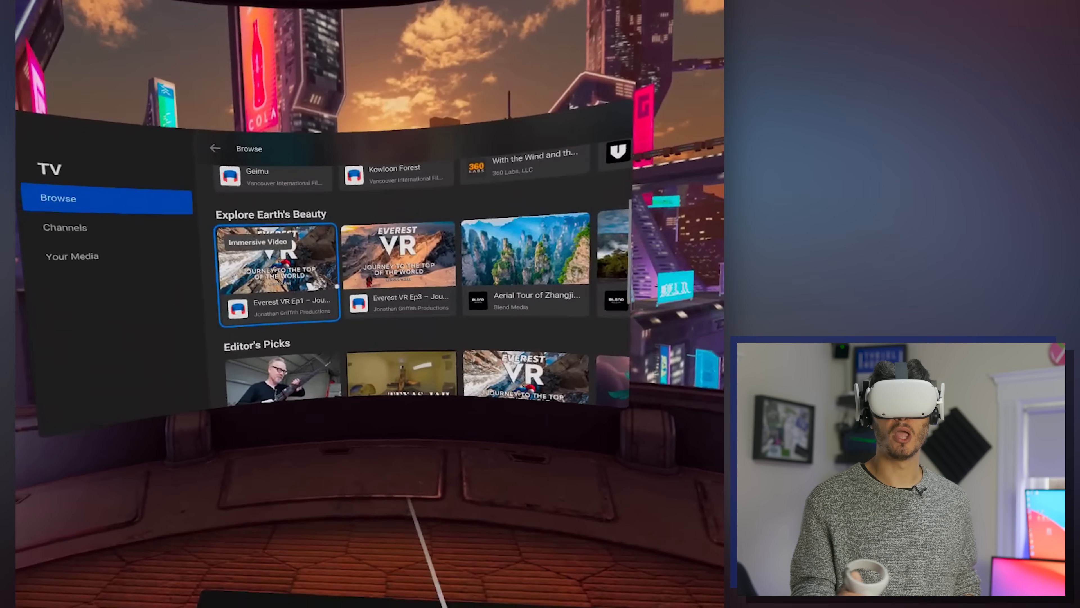
pyautogui.scroll(-3)
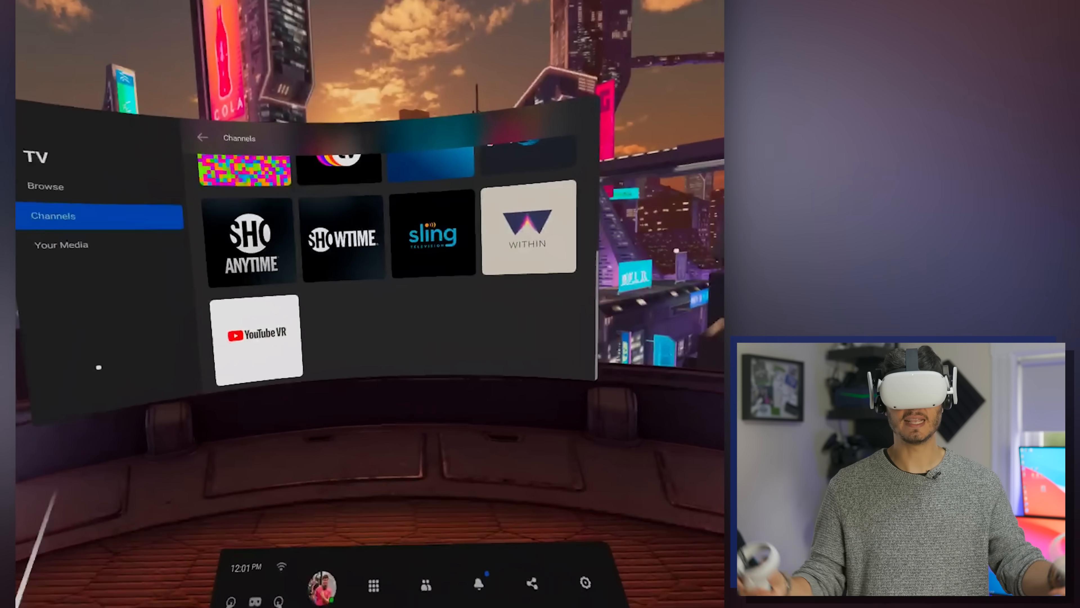
pyautogui.click(60, 243)
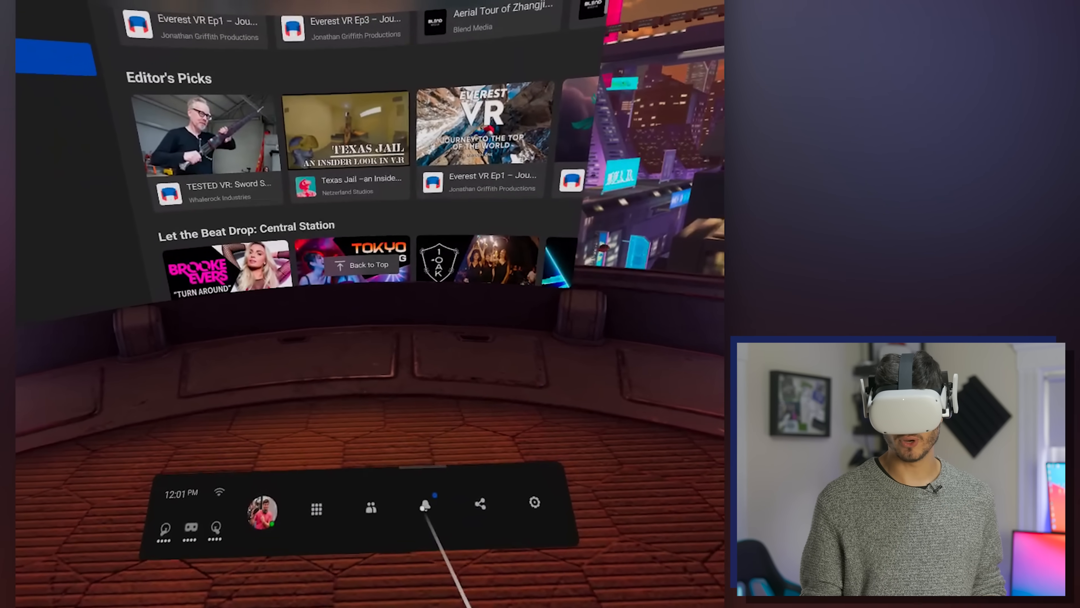
# Step: Bring up the People panel, then the Notifications panel listing saved videos and challenges
pyautogui.click(370, 507)
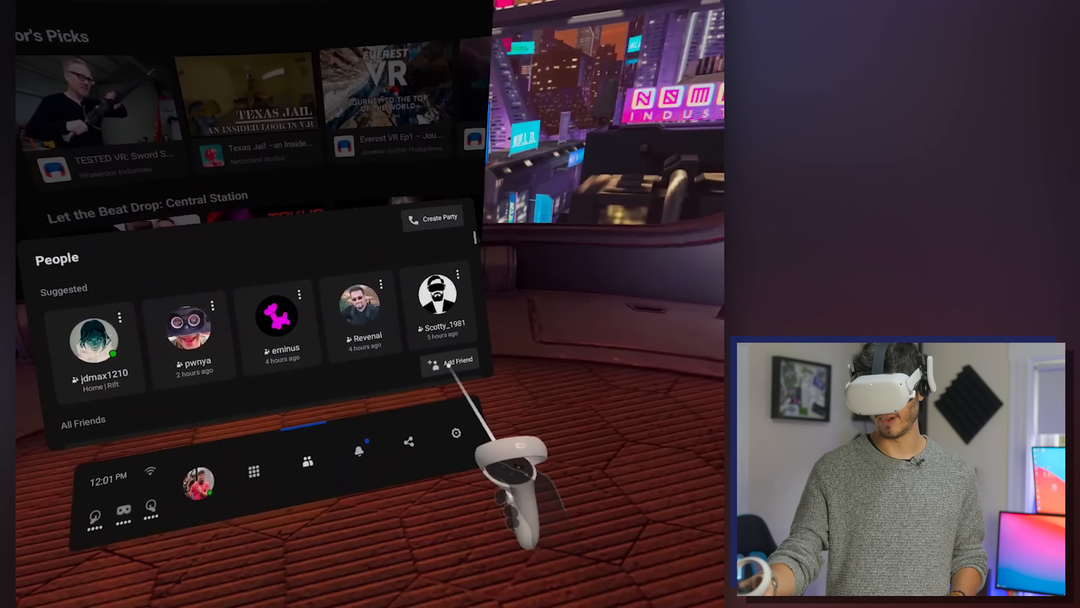
pyautogui.click(358, 450)
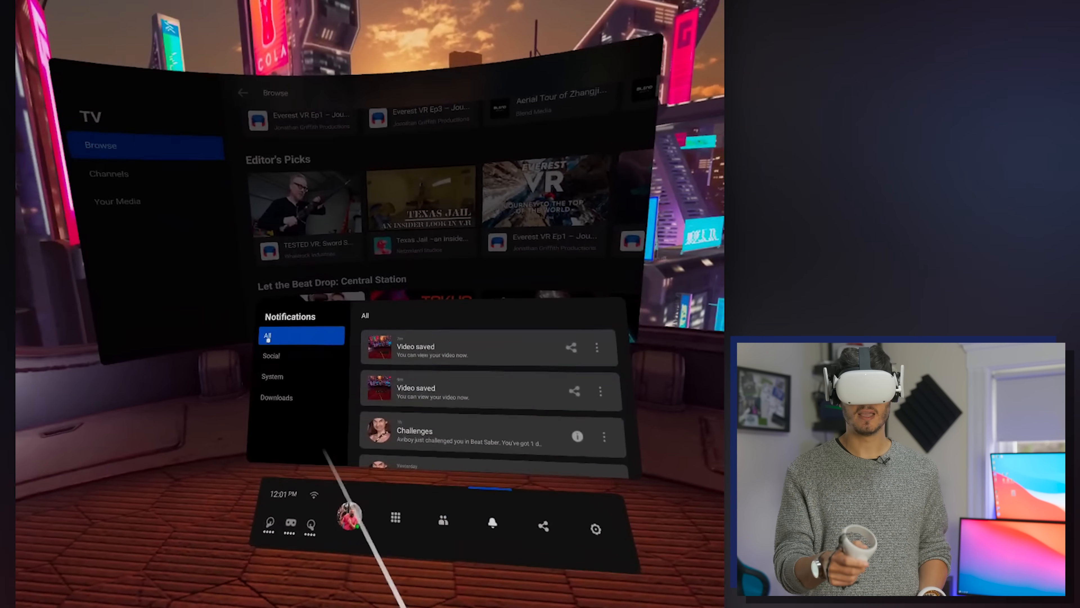
# Step: Filter notifications to Social, then bring up the Sharing panel with capture options
pyautogui.click(271, 355)
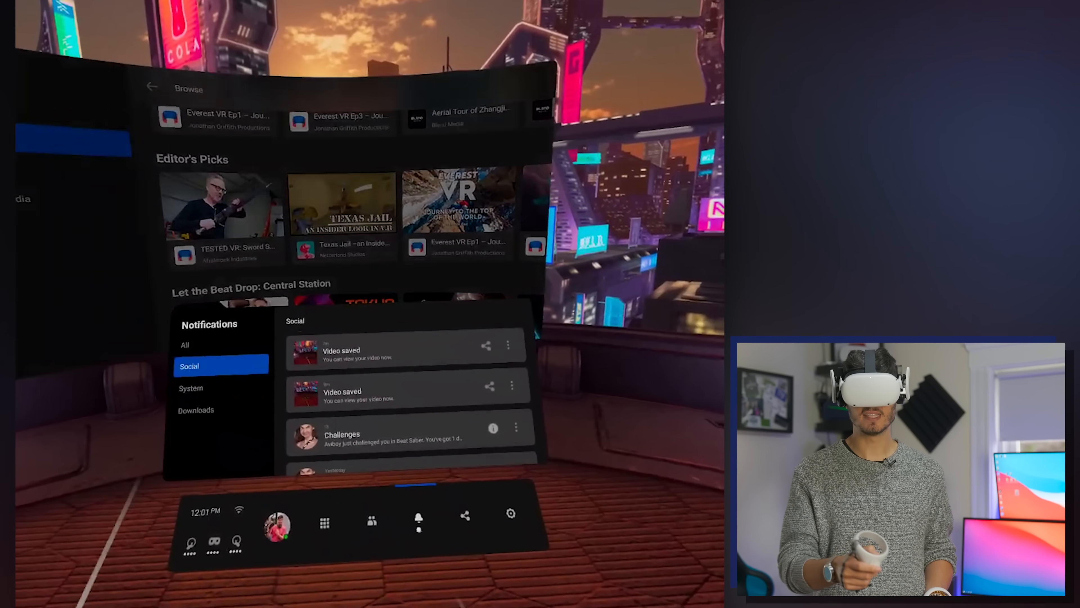
pyautogui.click(215, 375)
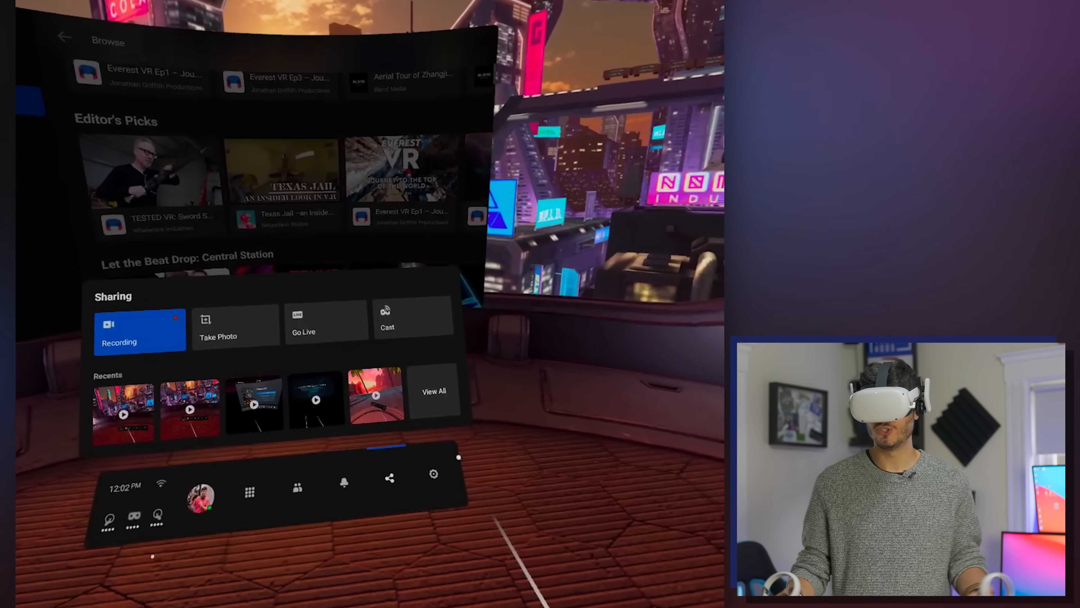
# Step: Show the Quick Actions panel with volume, Wi-Fi and Guardian controls over TV Browse
pyautogui.click(434, 474)
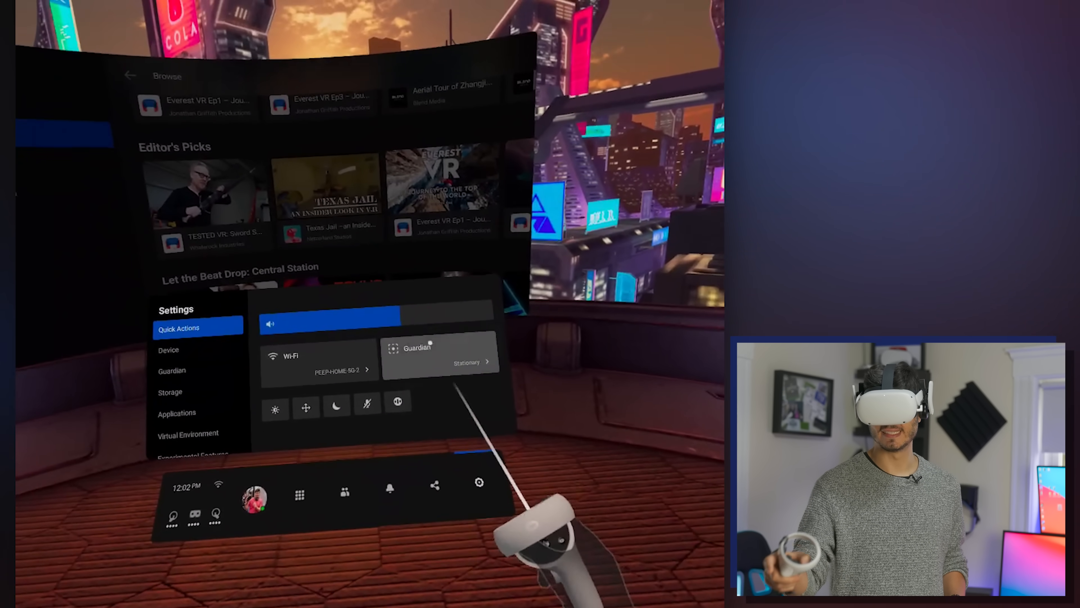
# Step: Re-center the panels with Reset View, then show the Settings Device page with Do Not Disturb and language
pyautogui.click(440, 357)
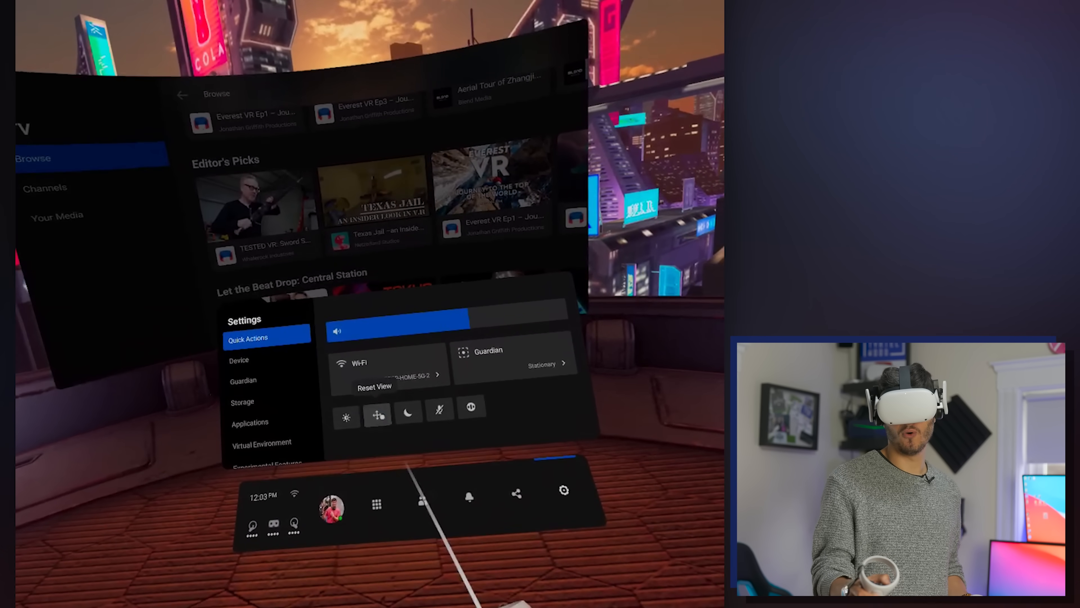
pyautogui.click(374, 386)
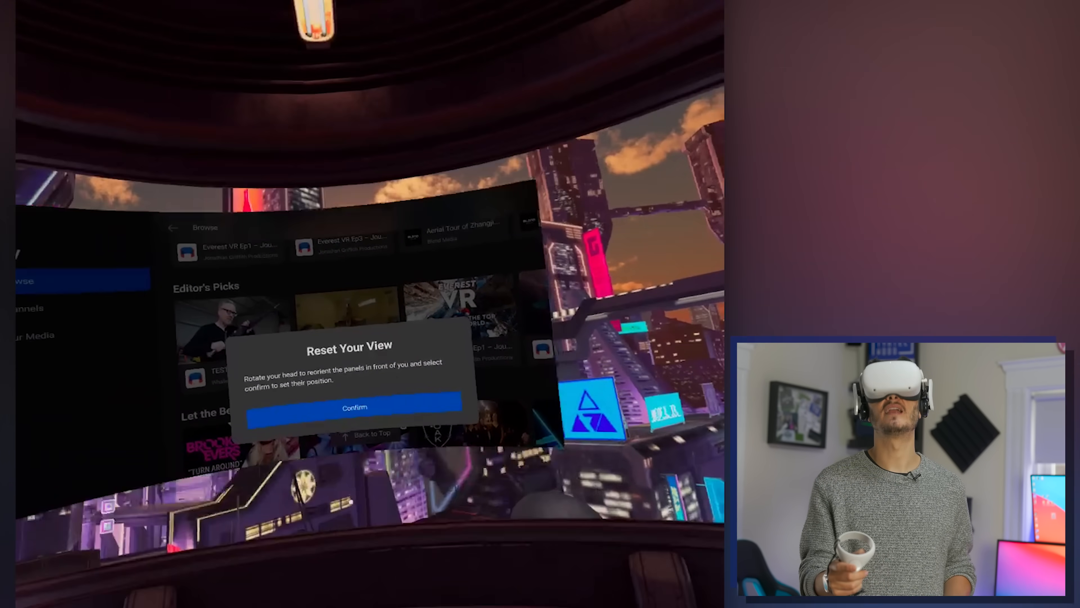
pyautogui.click(354, 407)
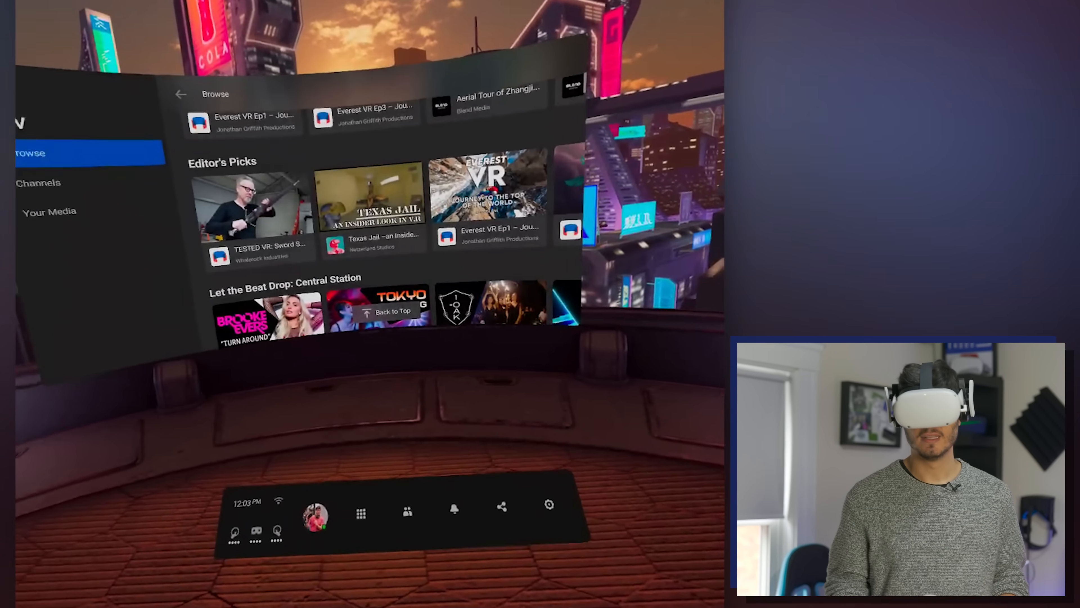
pyautogui.click(549, 504)
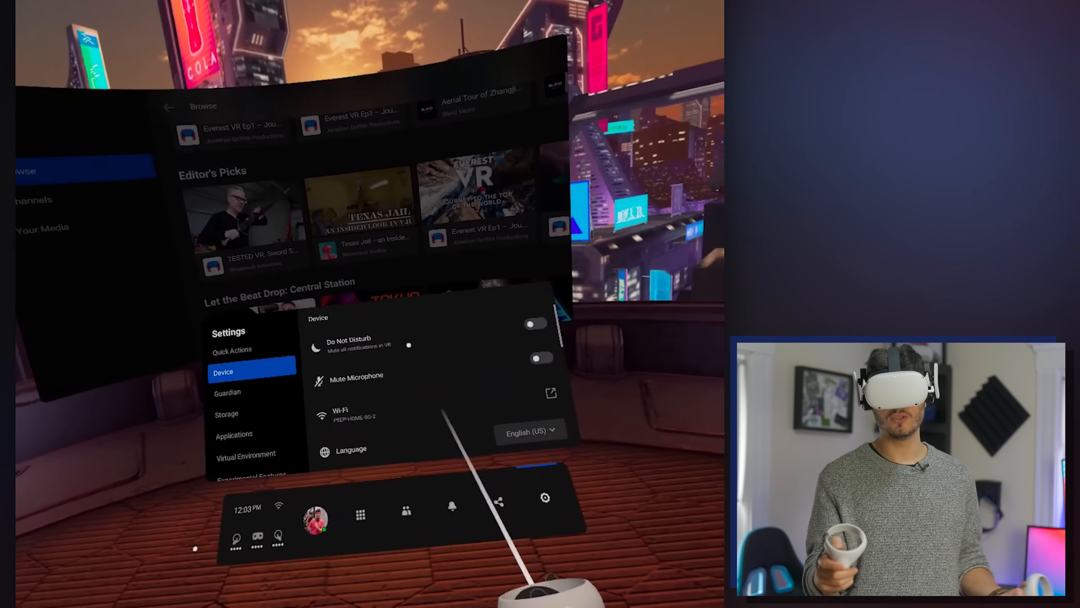
# Step: In Privacy settings set Facebook Name visibility to Facebook Friends on Oculus, then close them
pyautogui.scroll(-3)
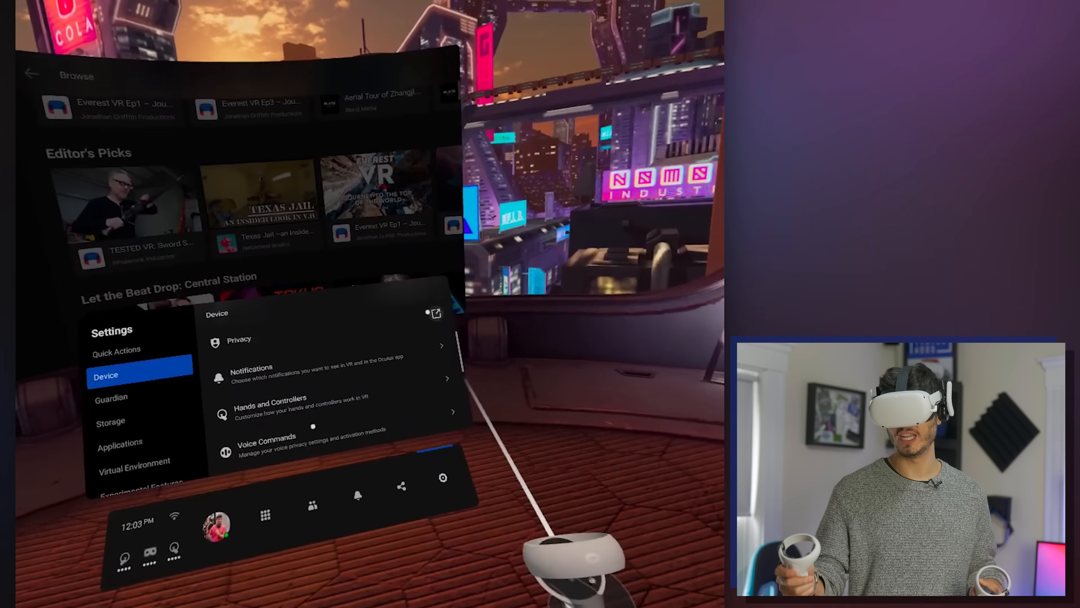
pyautogui.click(239, 339)
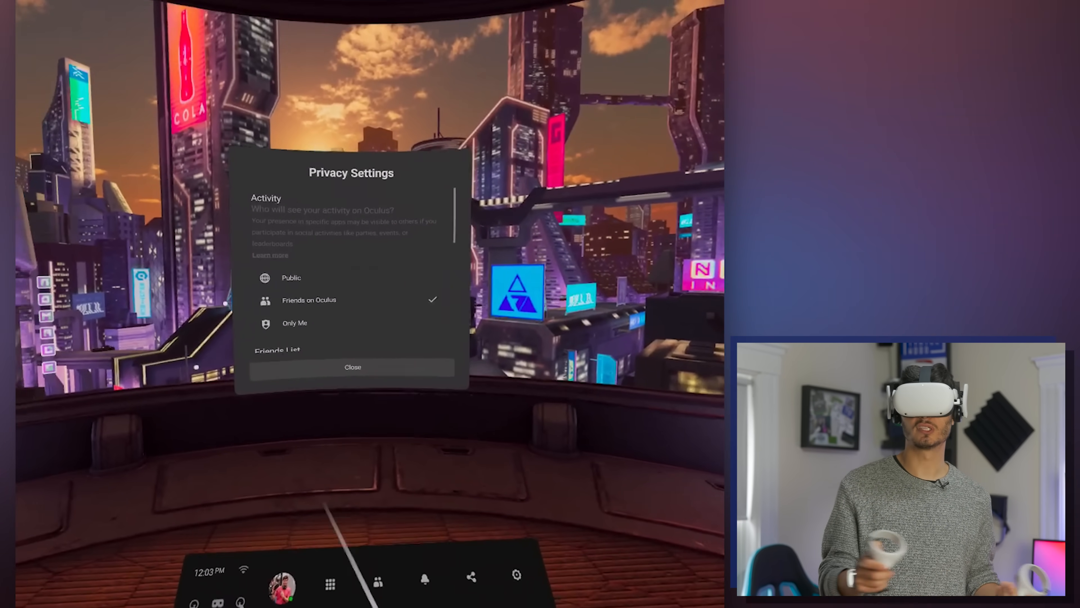
pyautogui.scroll(-3)
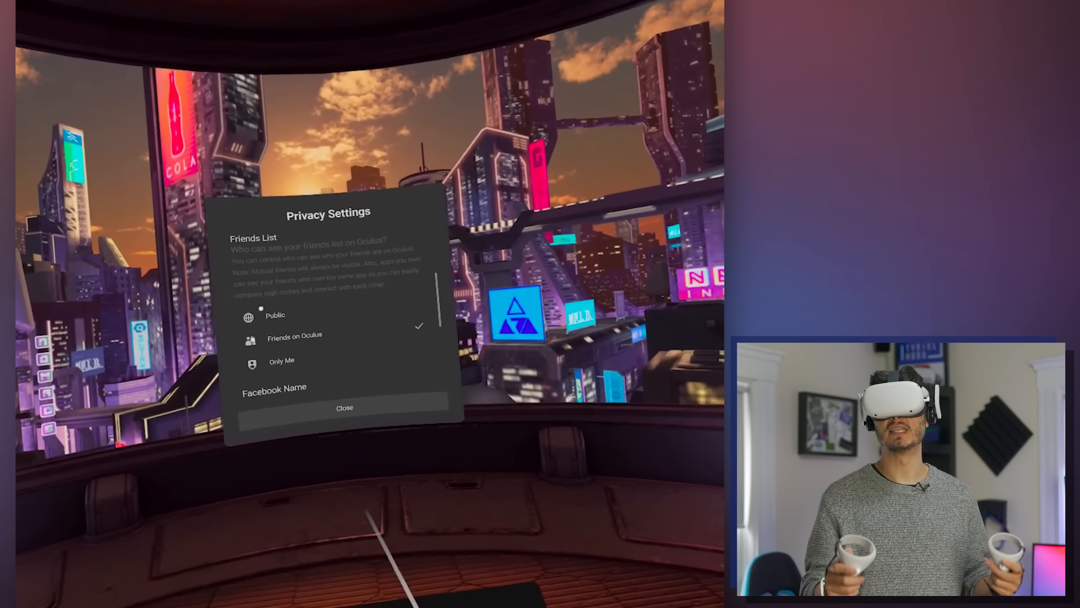
pyautogui.scroll(-3)
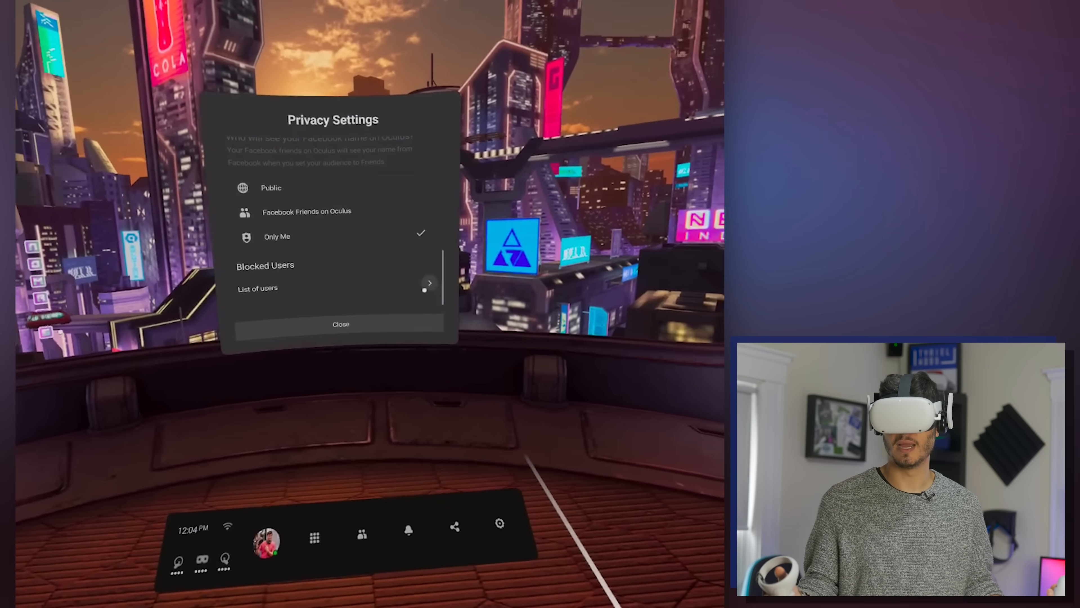
pyautogui.click(306, 212)
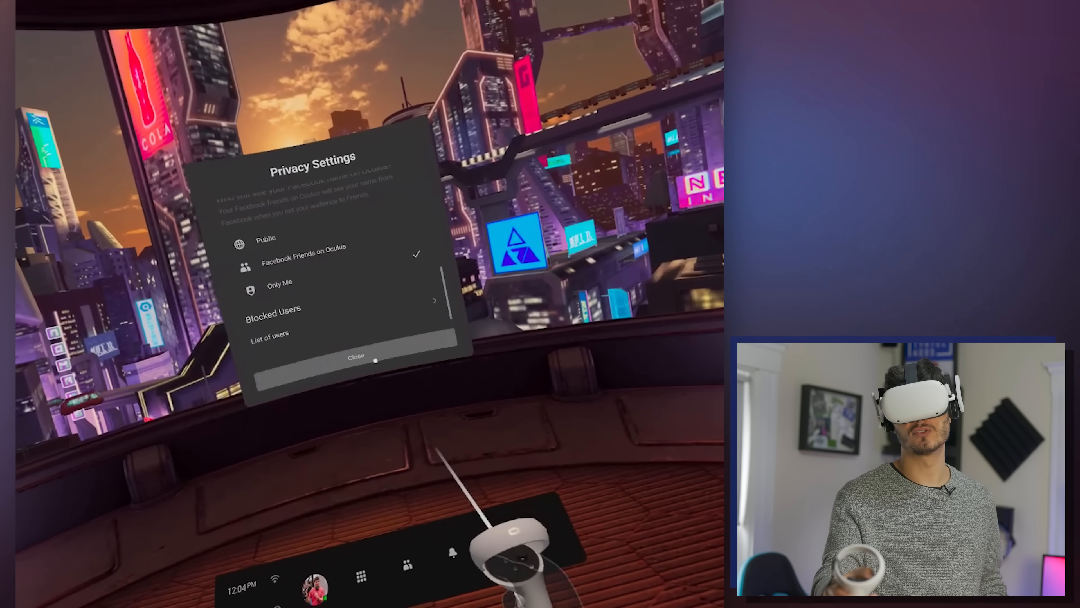
pyautogui.click(356, 357)
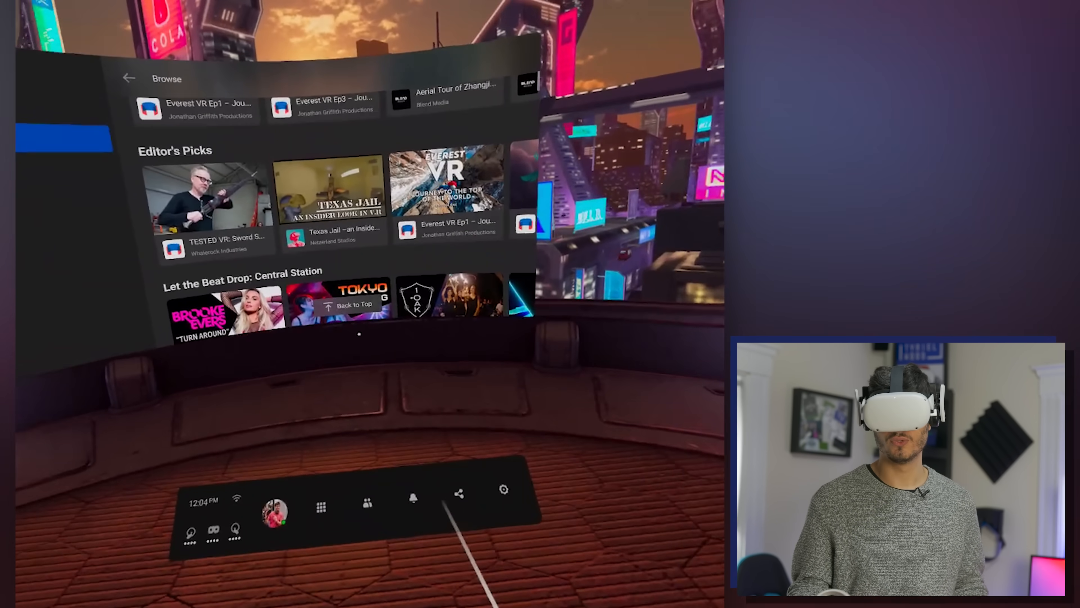
# Step: Review Guardian settings keeping the default blue boundary colour, then show Storage usage
pyautogui.click(503, 488)
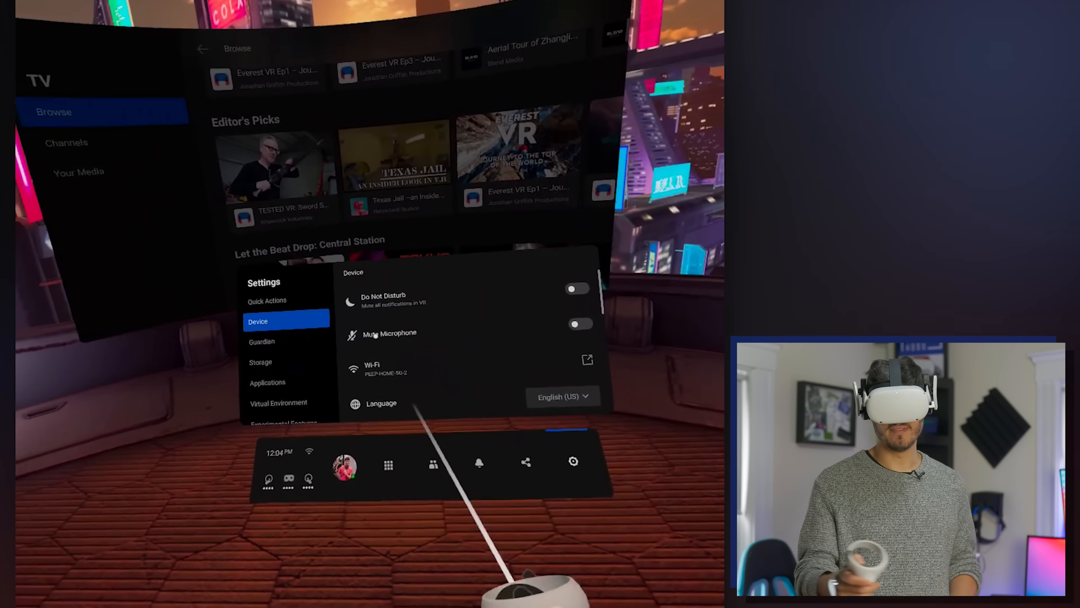
pyautogui.click(262, 341)
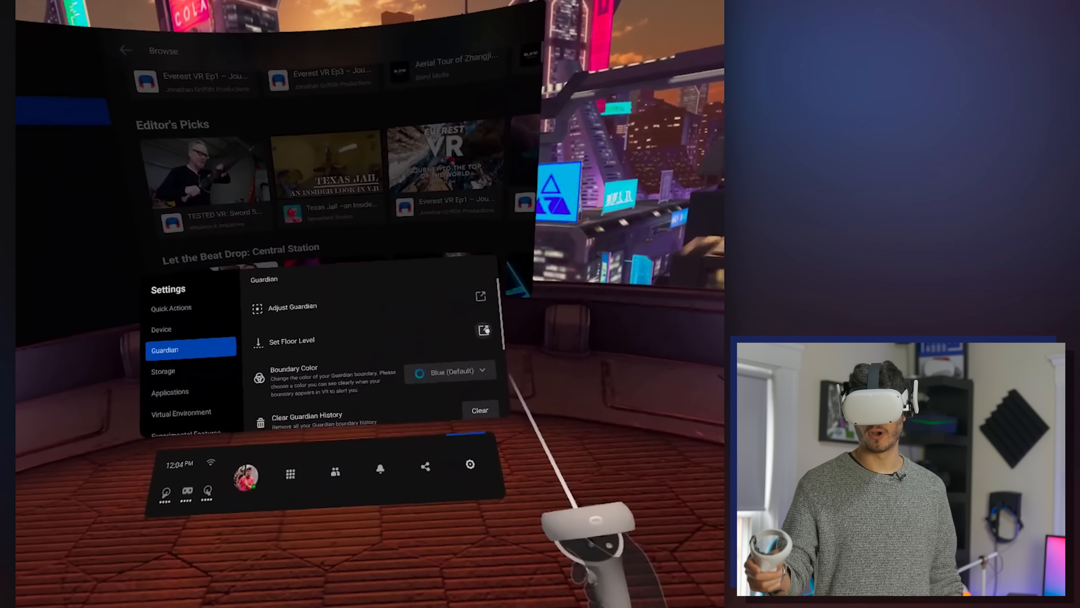
pyautogui.click(448, 371)
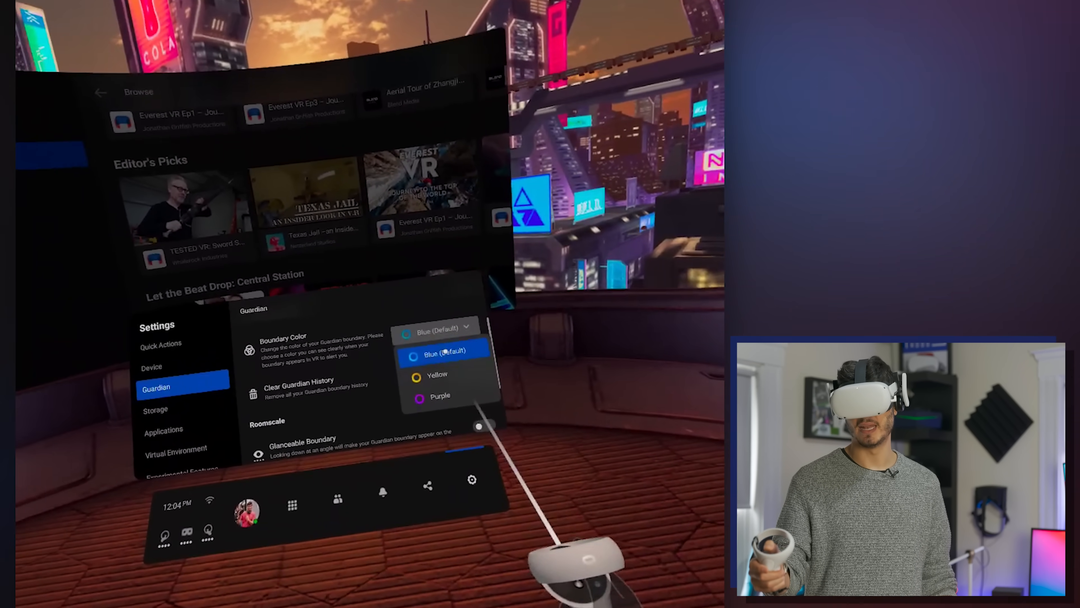
pyautogui.click(441, 353)
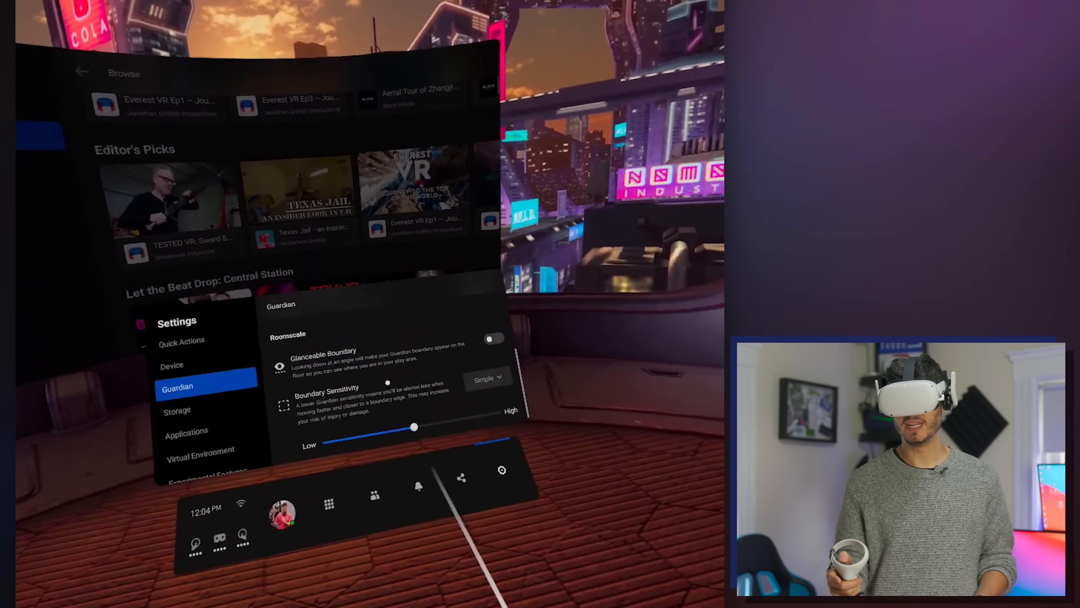
pyautogui.click(177, 410)
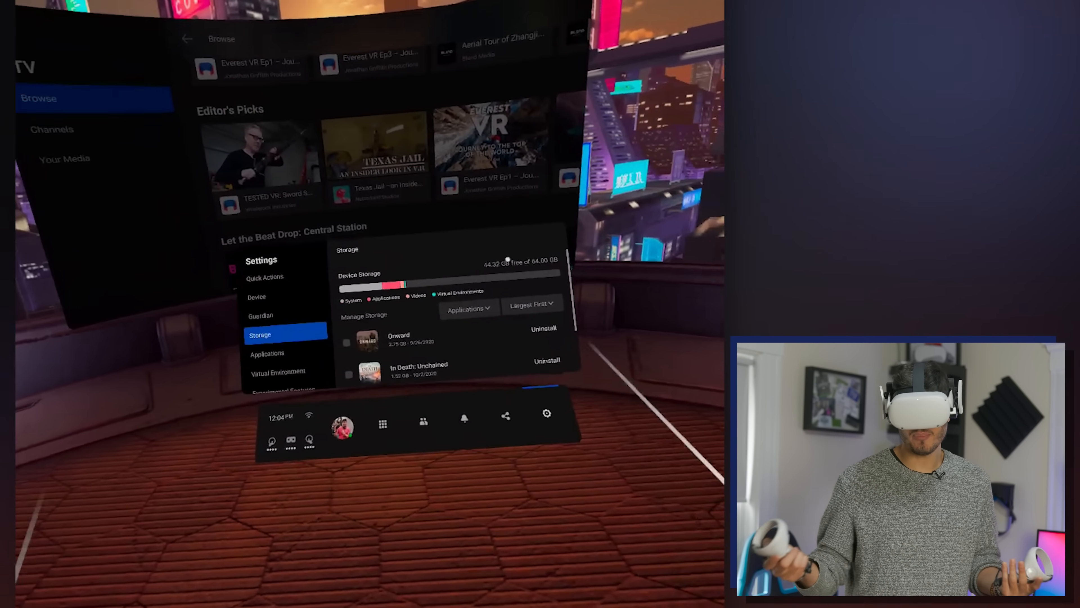
# Step: Look through Applications, Experimental Features and Developer settings, then switch to tracked hands
pyautogui.click(267, 353)
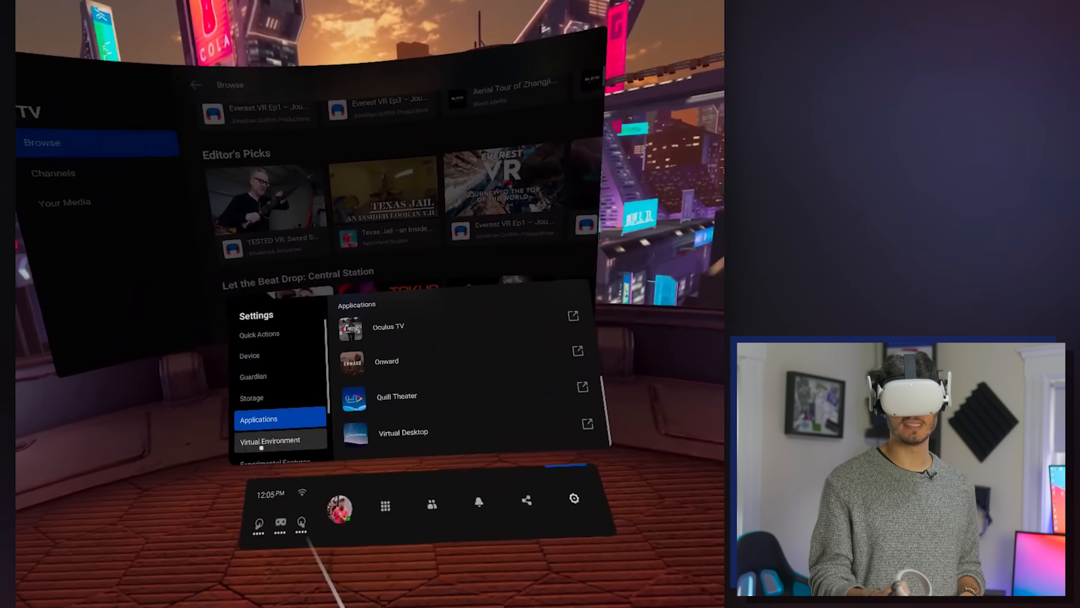
pyautogui.click(270, 440)
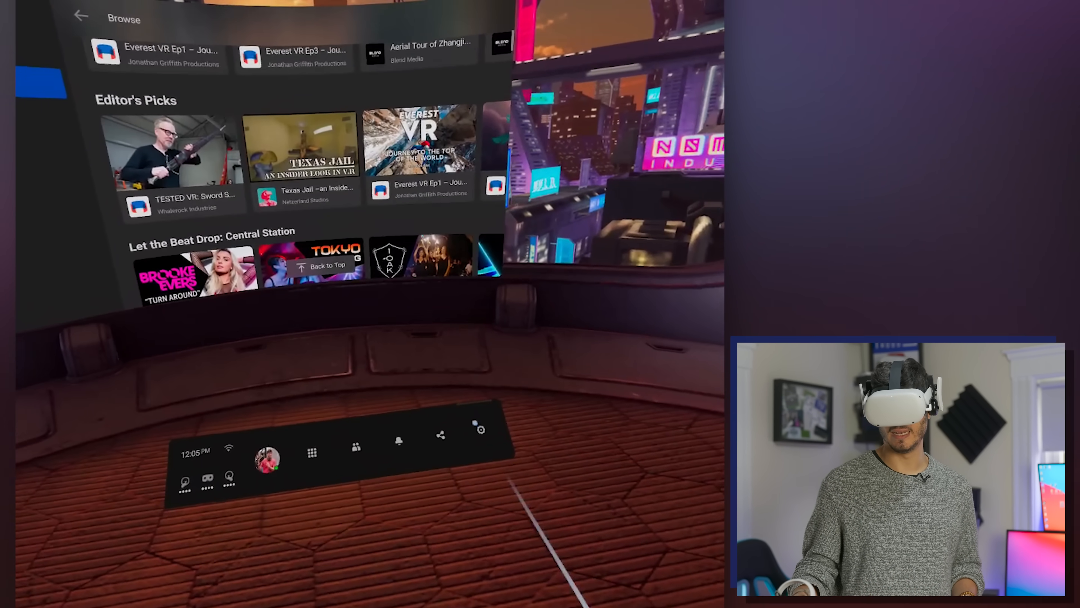
pyautogui.click(479, 429)
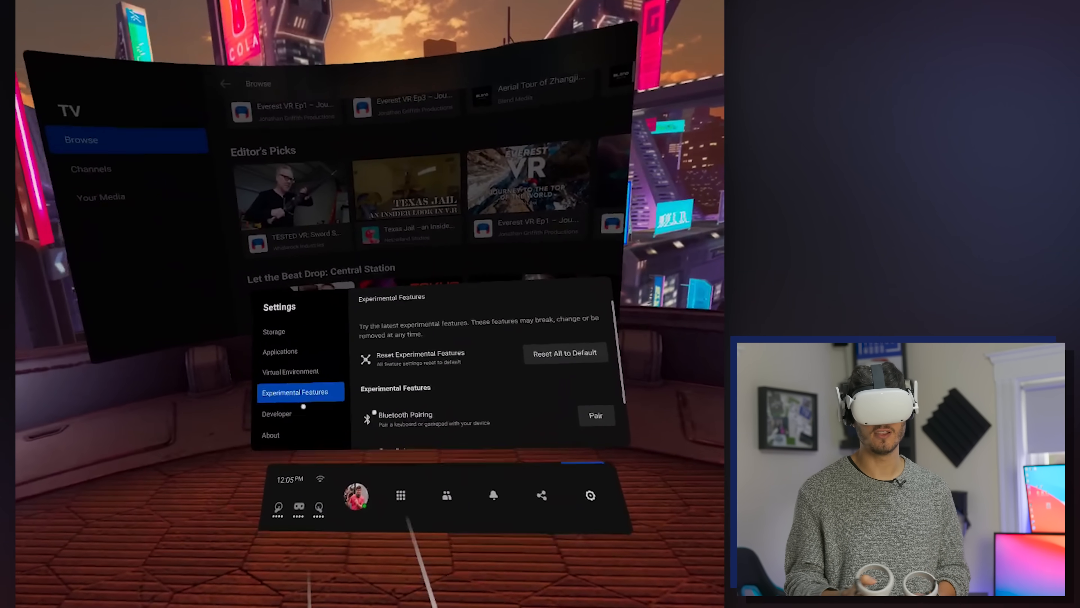
pyautogui.click(277, 413)
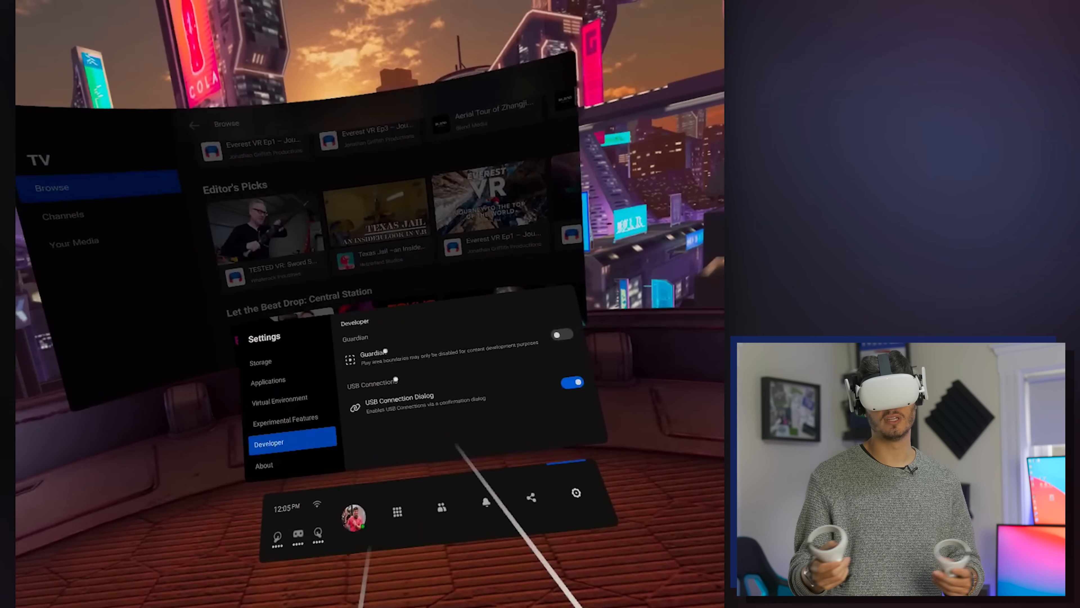
pyautogui.click(264, 464)
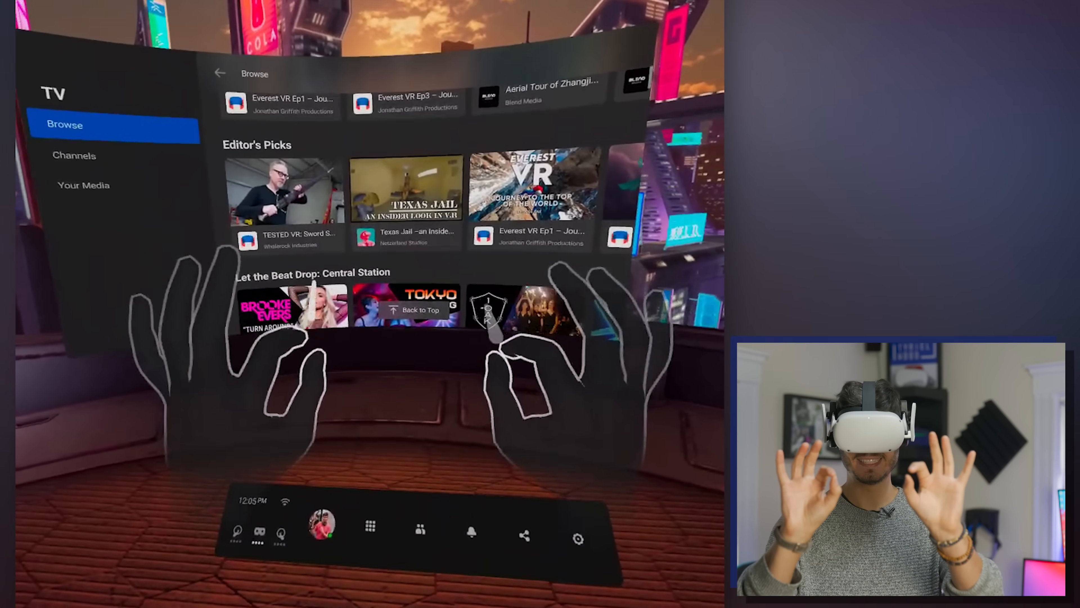
# Step: With tracked hands go from Home's Friends Activity through the apps library to the Store's Featured page
pyautogui.click(369, 525)
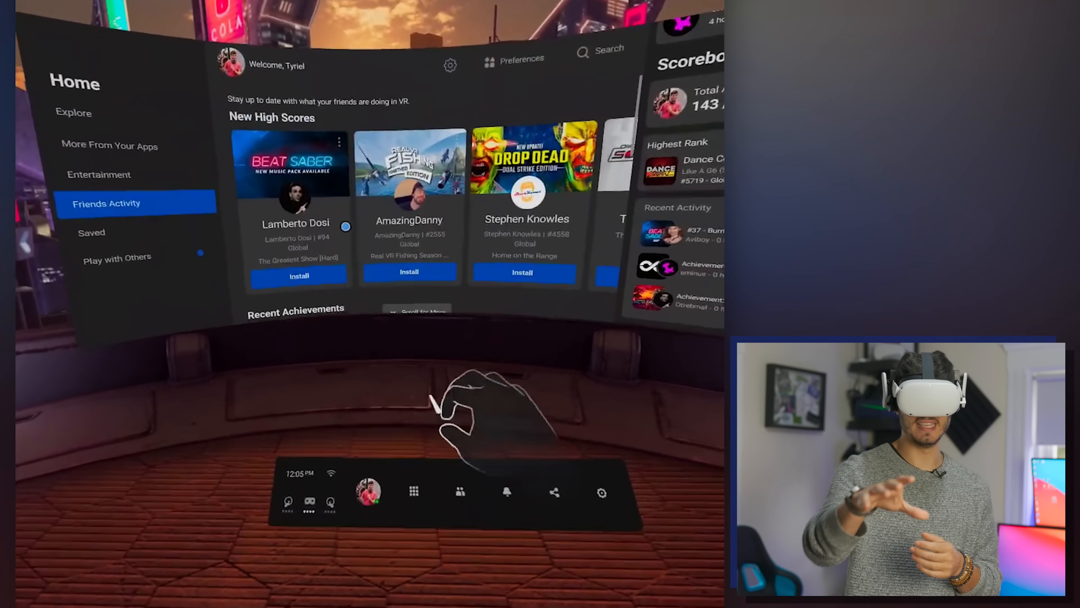
pyautogui.click(413, 491)
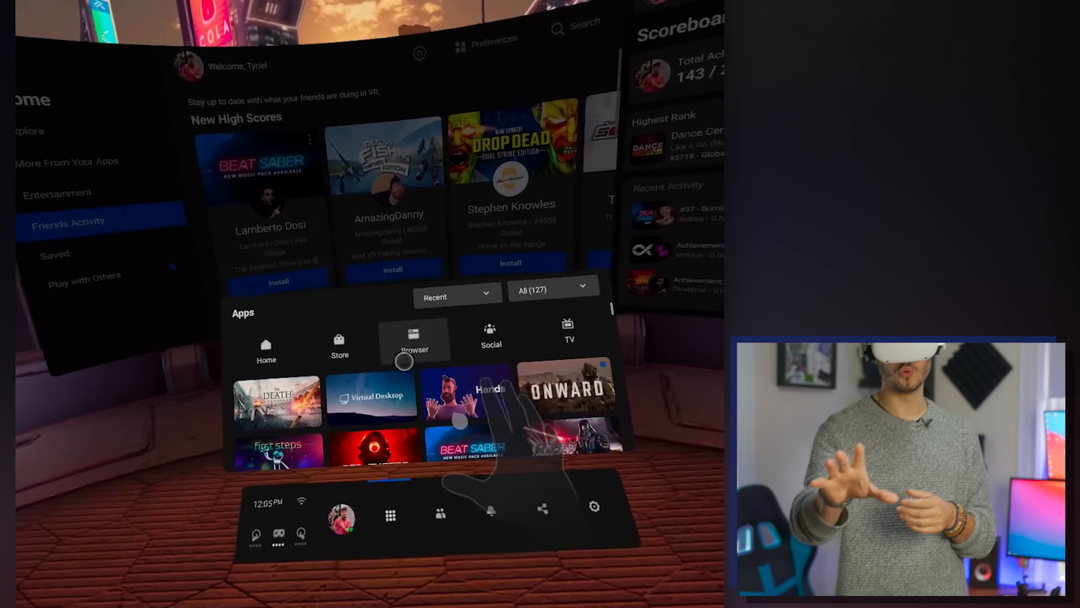
pyautogui.click(340, 348)
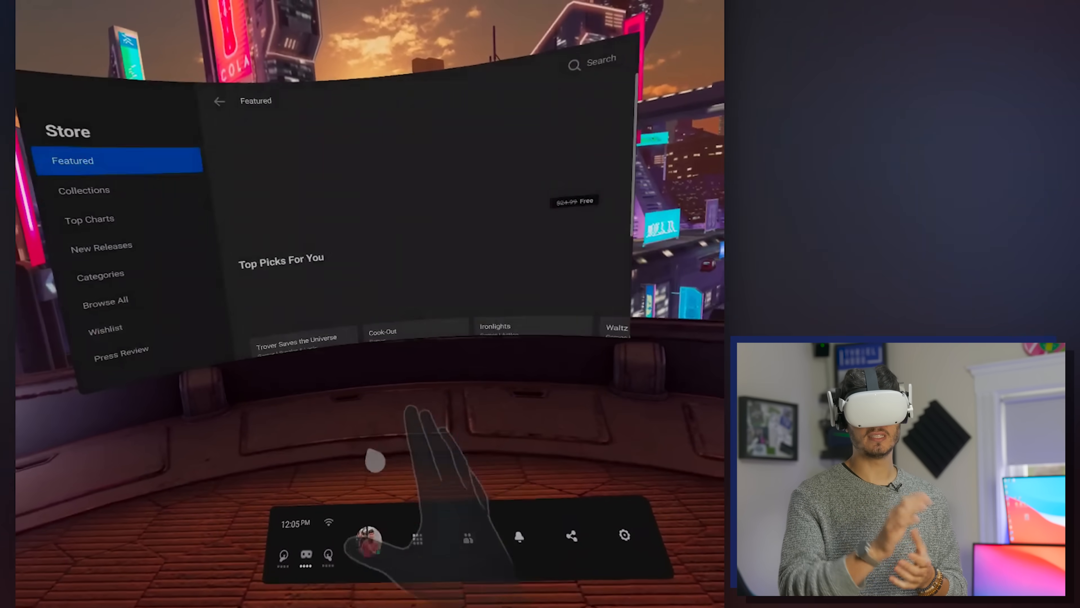